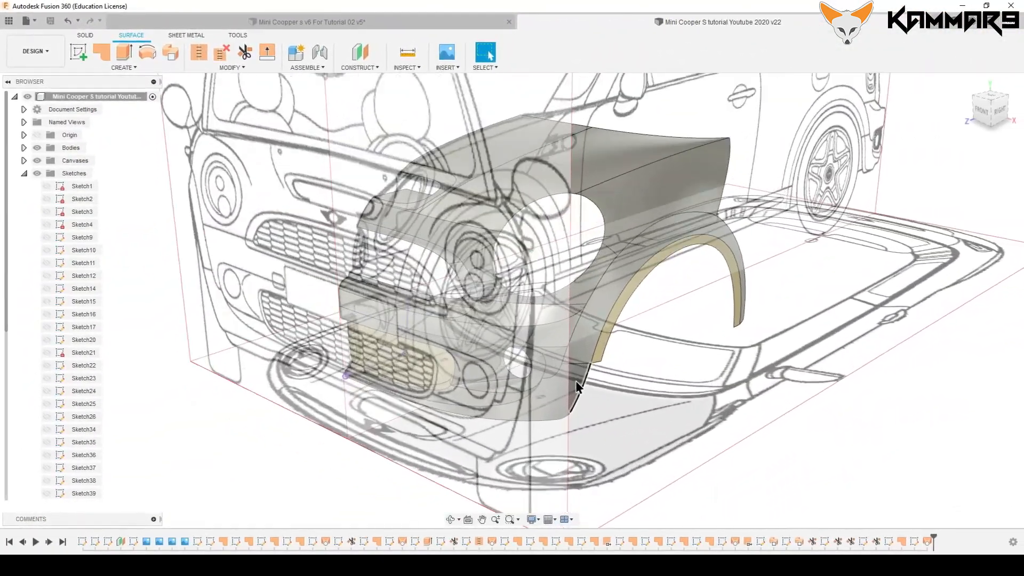
Step: Draw a 3D fit-point spline from the fender's lower corner to the bumper's bottom edge
{"action": "left_click", "coordinate": [24, 173]}
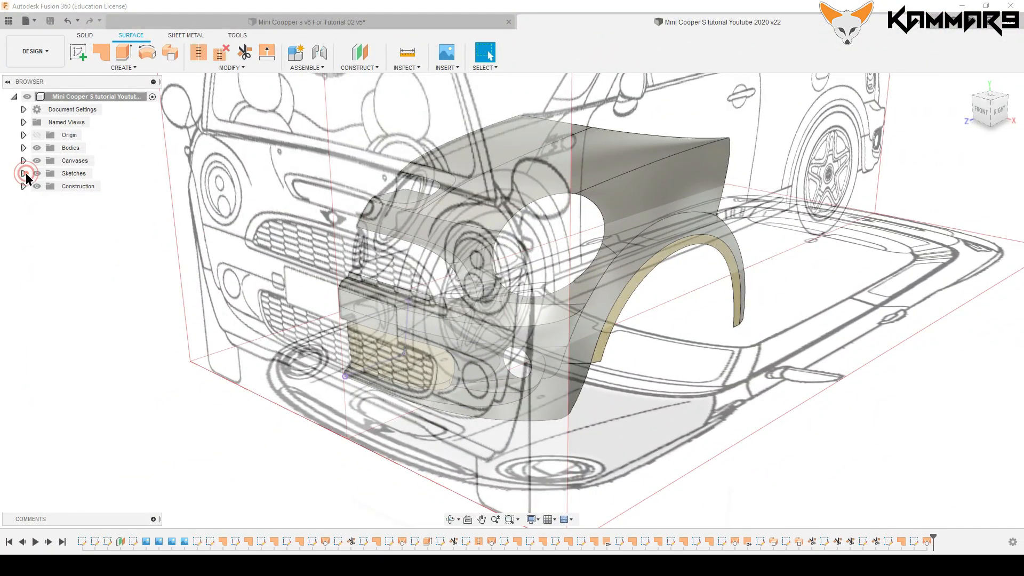
{"action": "left_click", "coordinate": [78, 52]}
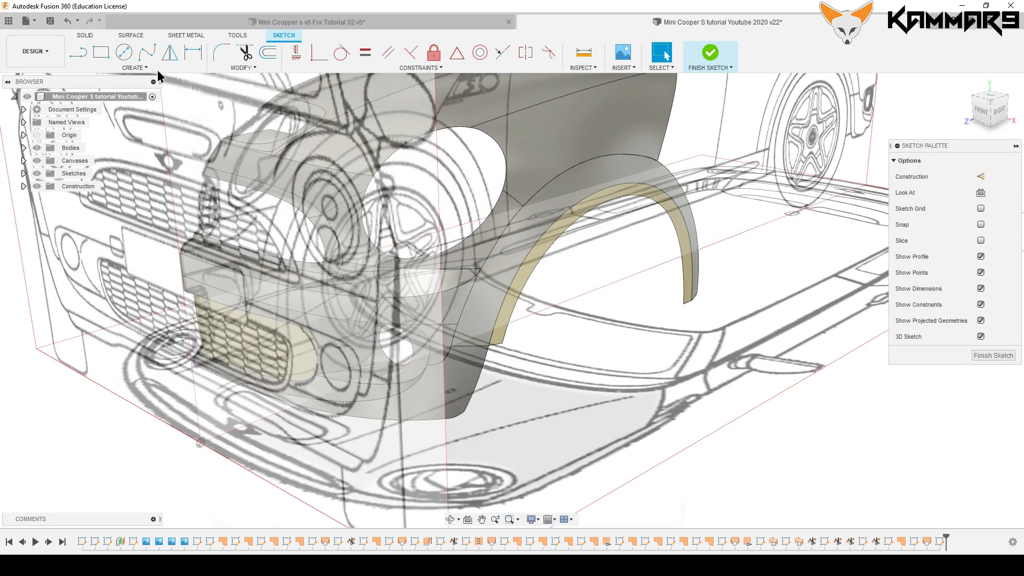
{"action": "mouse_move", "coordinate": [148, 52]}
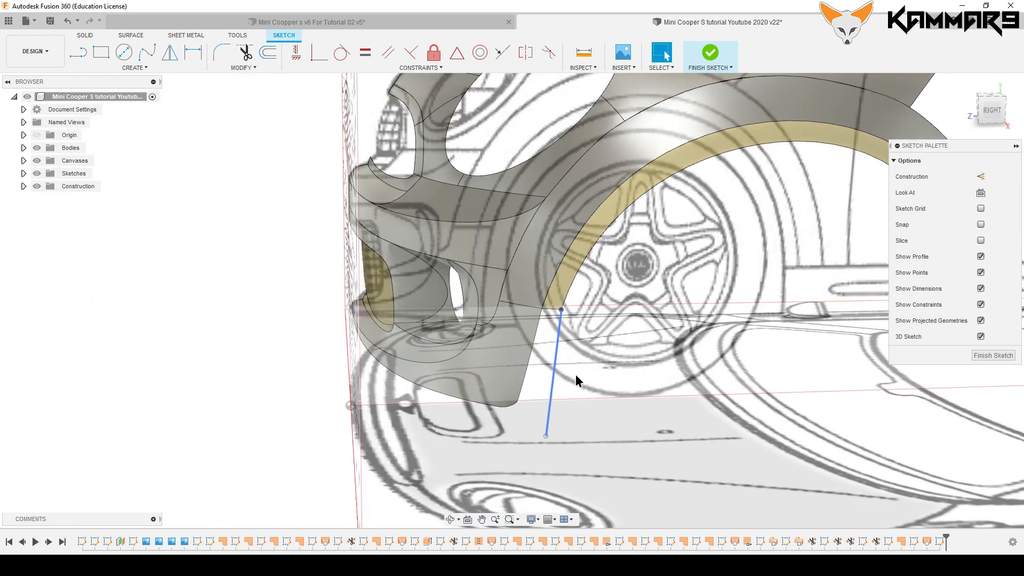
{"action": "left_click", "coordinate": [341, 52]}
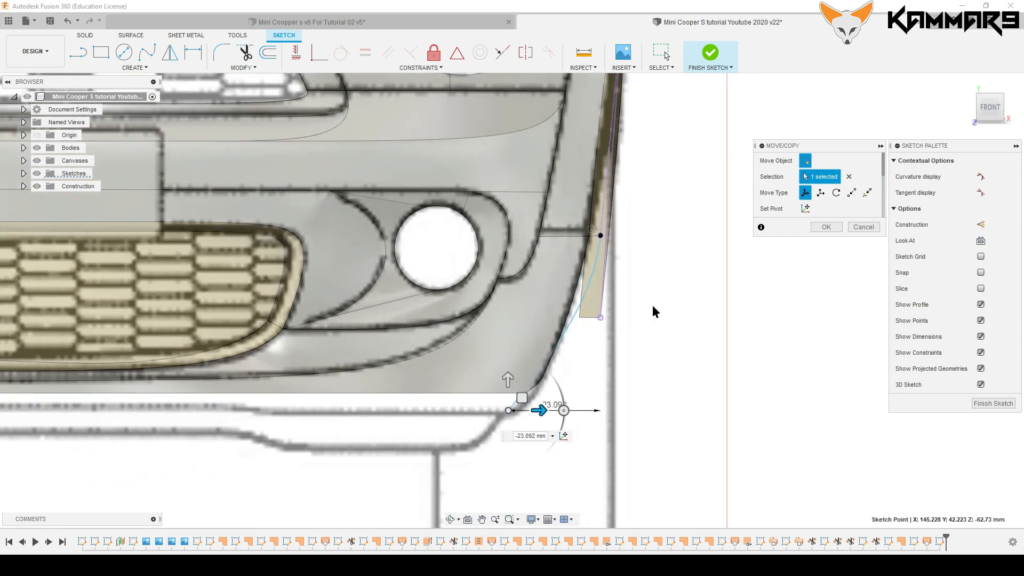
{"action": "left_click", "coordinate": [825, 226]}
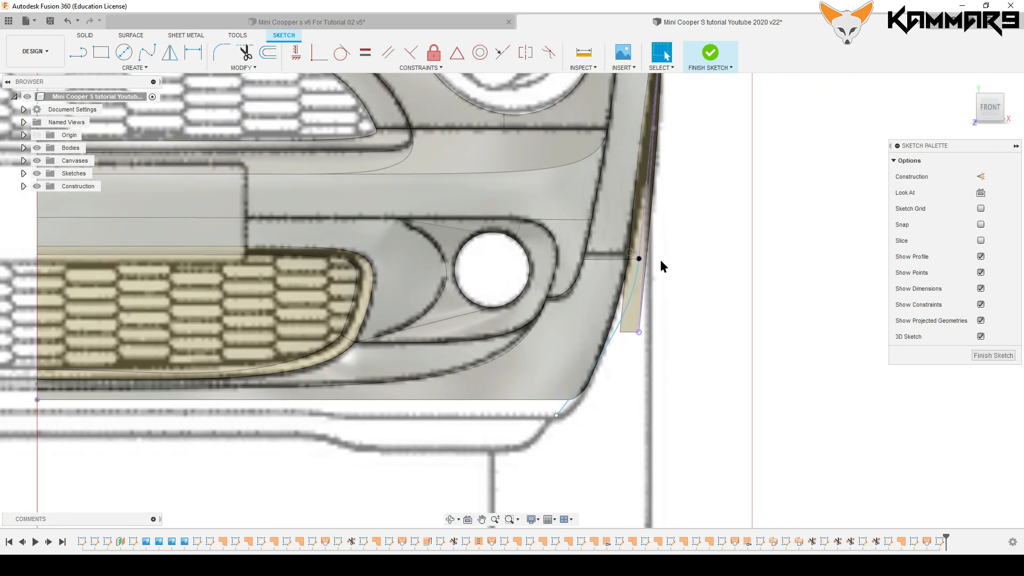
{"action": "scroll", "scroll_direction": "down", "scroll_amount": 3}
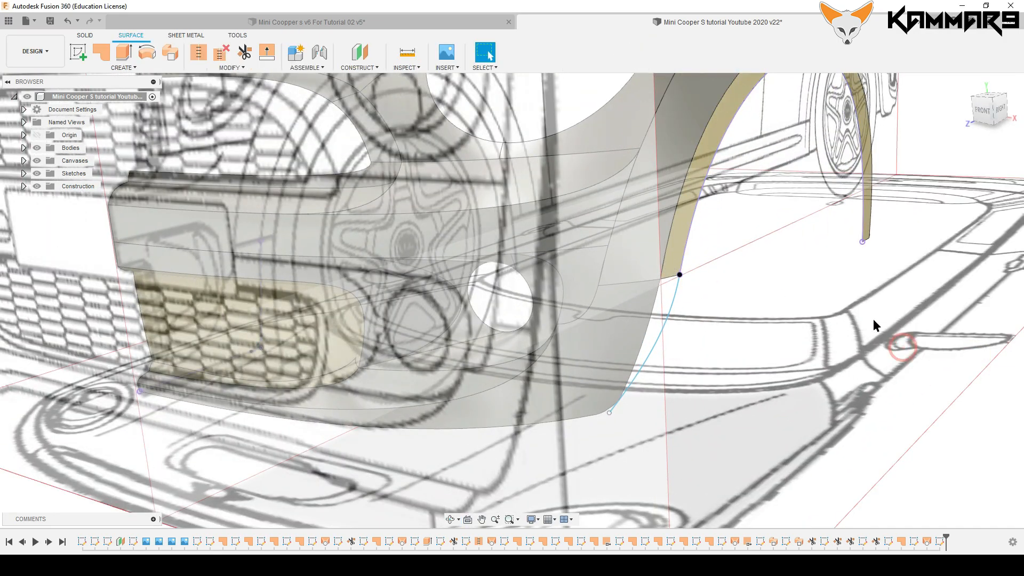
Step: Edit Sketch46 and shift the spline's upper point slightly in Z onto the fender edge
{"action": "left_click", "coordinate": [915, 541]}
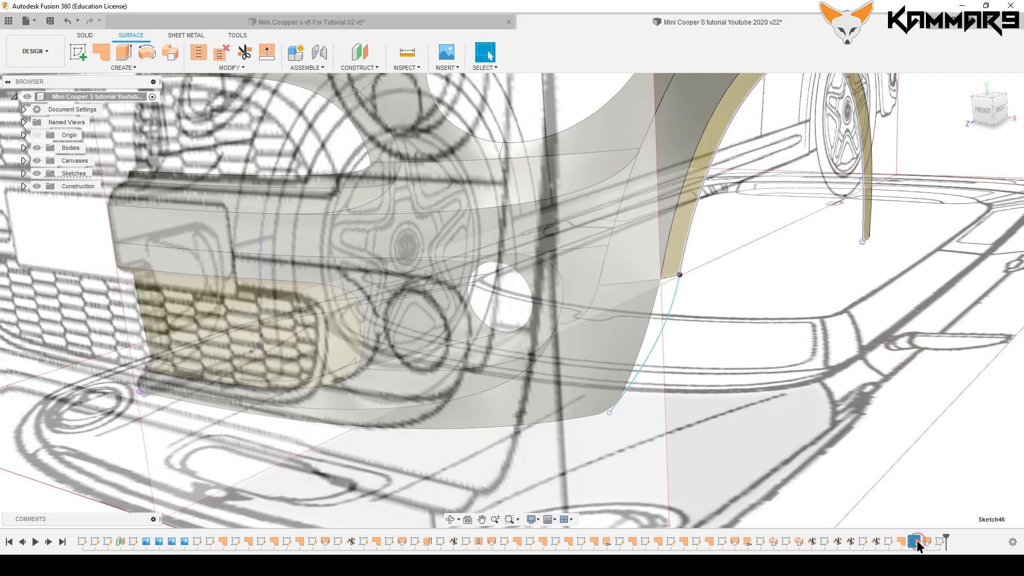
{"action": "right_click", "coordinate": [916, 540]}
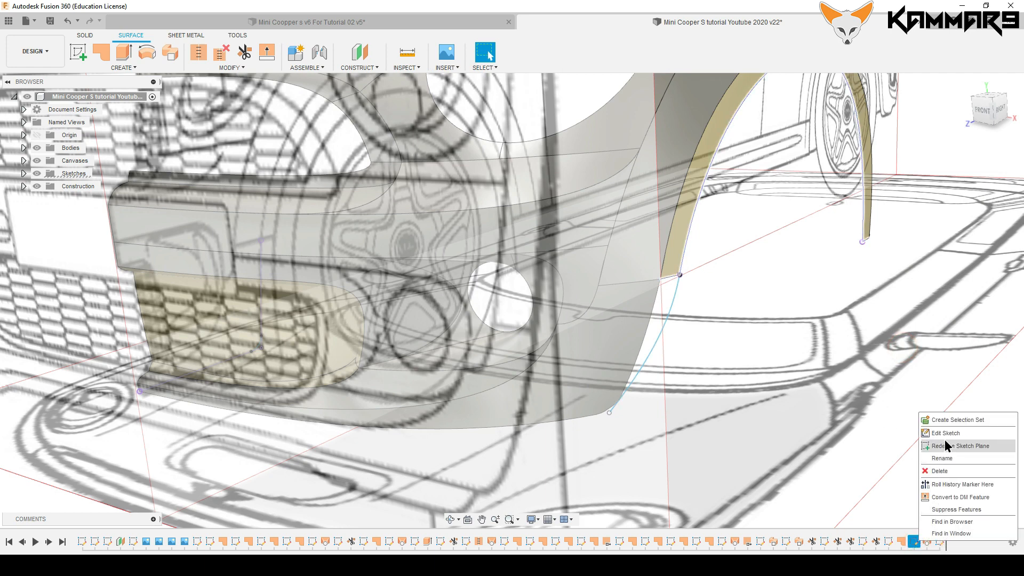
{"action": "left_click", "coordinate": [945, 433]}
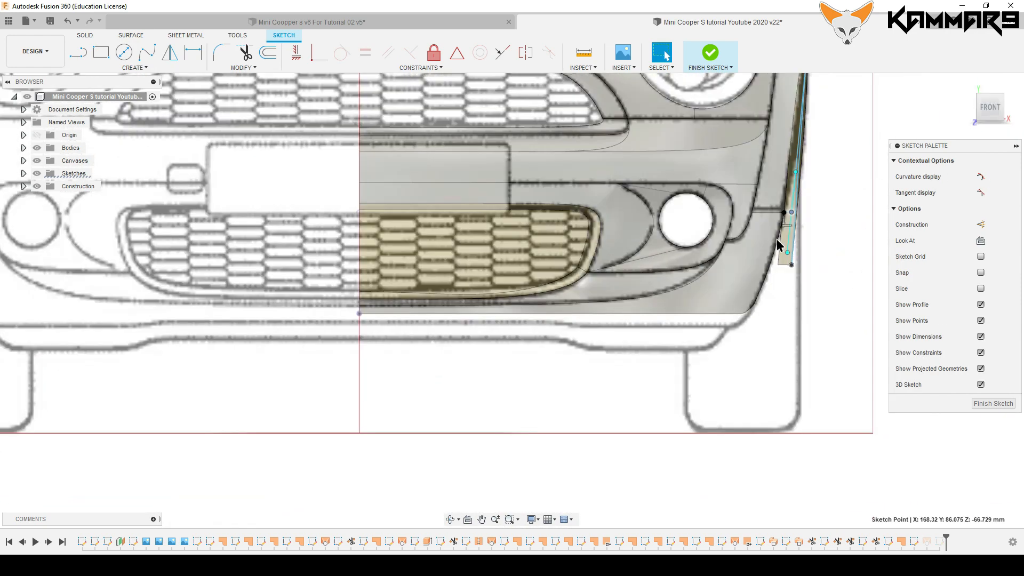
{"action": "scroll", "scroll_direction": "up", "scroll_amount": 3}
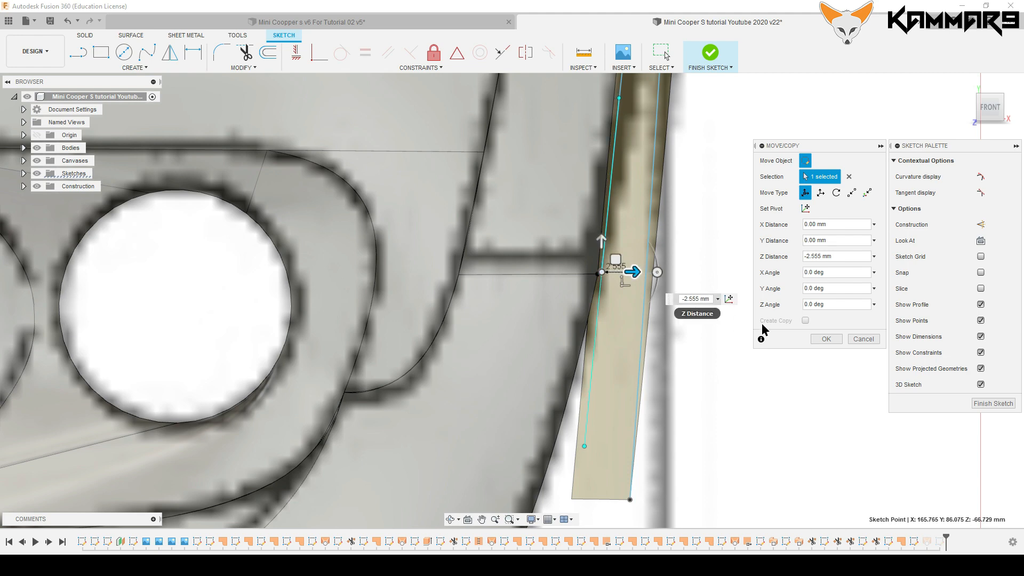
{"action": "left_click", "coordinate": [825, 338]}
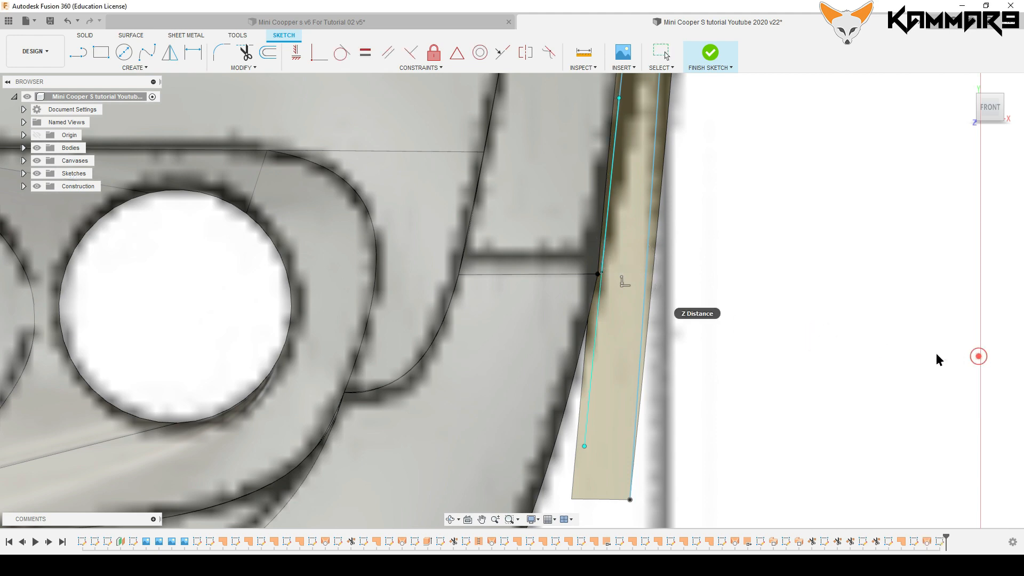
{"action": "left_click", "coordinate": [709, 52]}
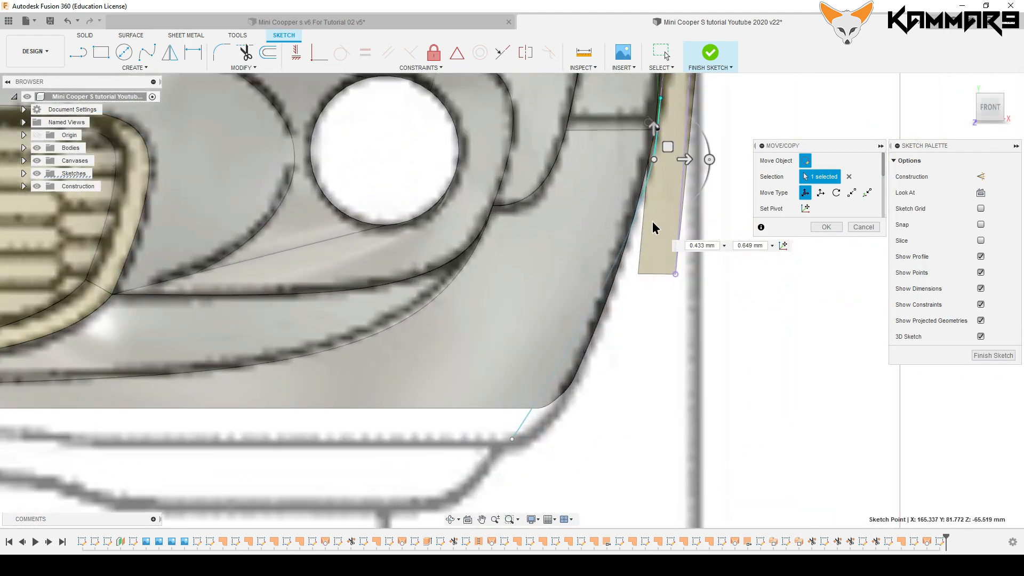
{"action": "mouse_move", "coordinate": [649, 372]}
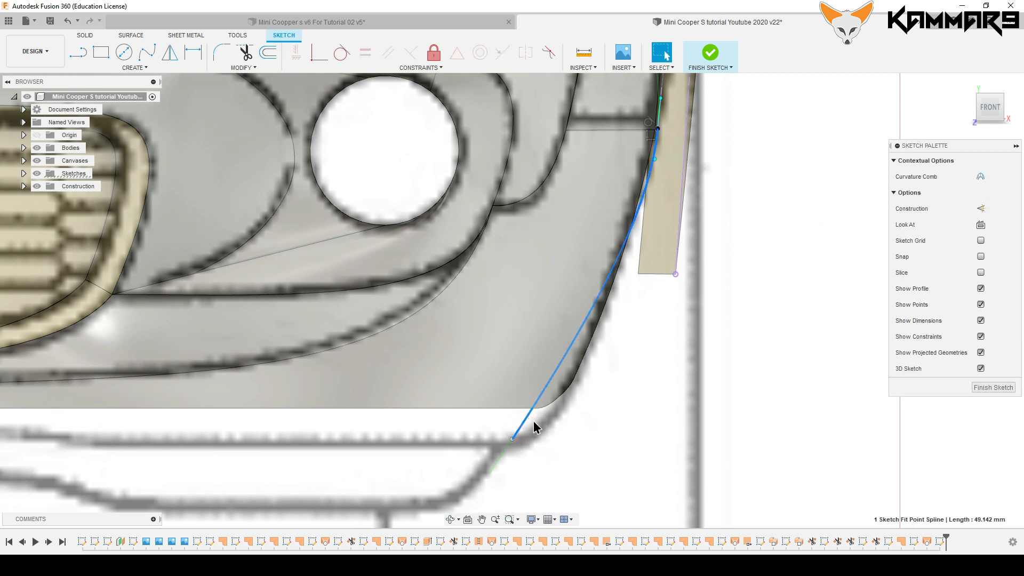
Step: Move the spline's lower tangent handle along the bumper's rounded corner
{"action": "right_click", "coordinate": [512, 437]}
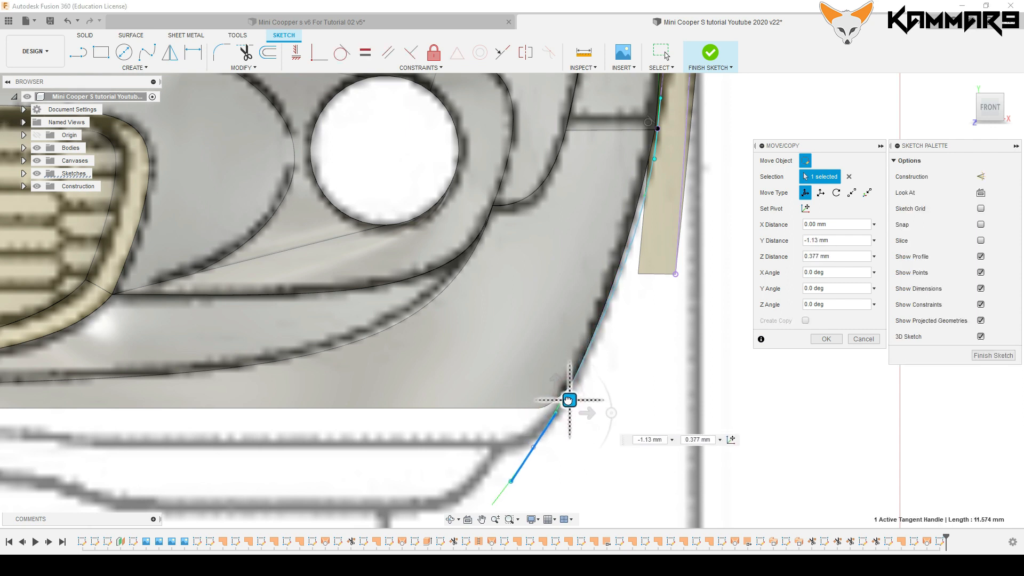
{"action": "left_click", "coordinate": [826, 339]}
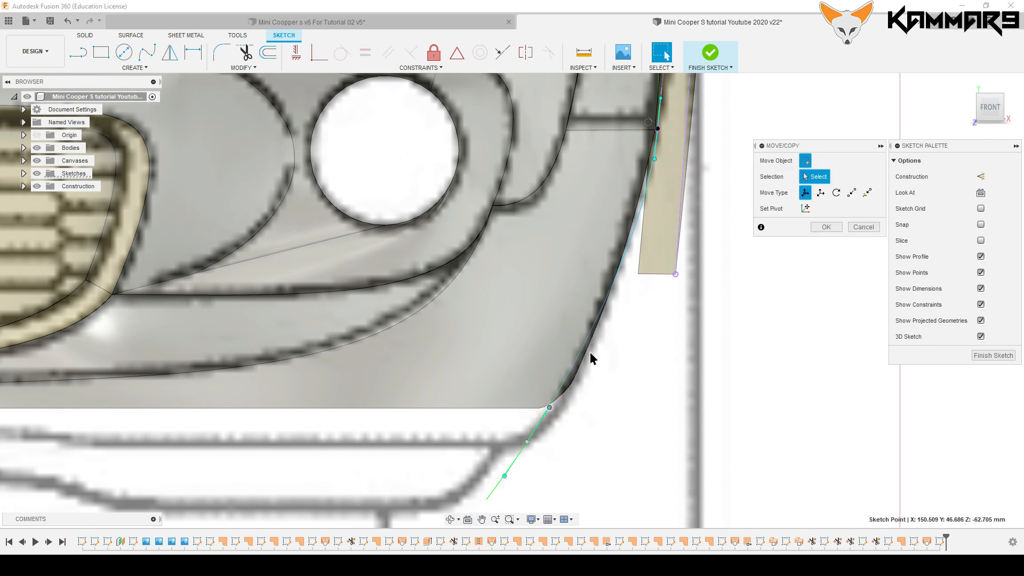
{"action": "left_click", "coordinate": [549, 407]}
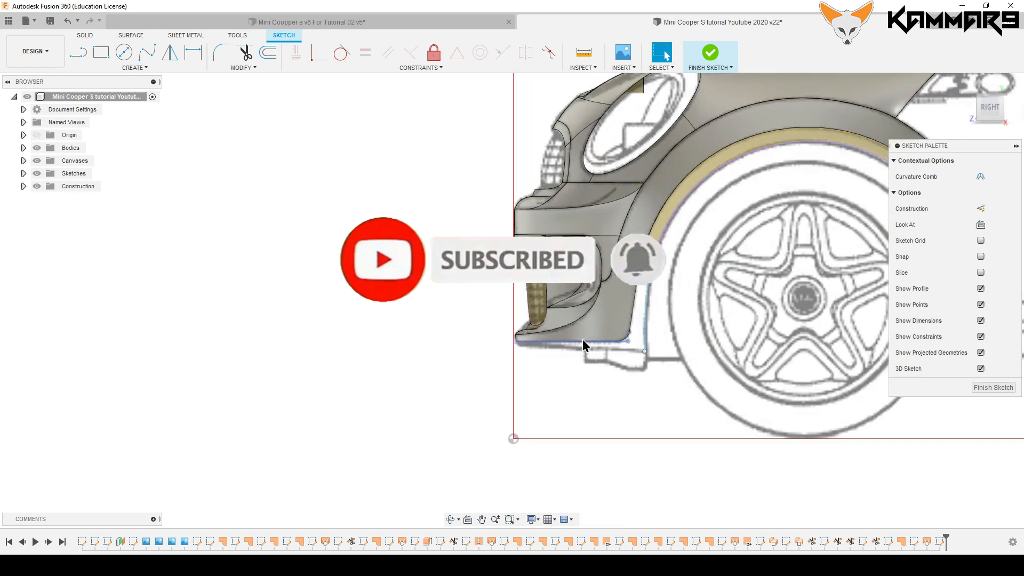
Step: Move a rail spline point by X -5.606 and Z 10.41, then check it from the Right view
{"action": "left_click", "coordinate": [147, 53]}
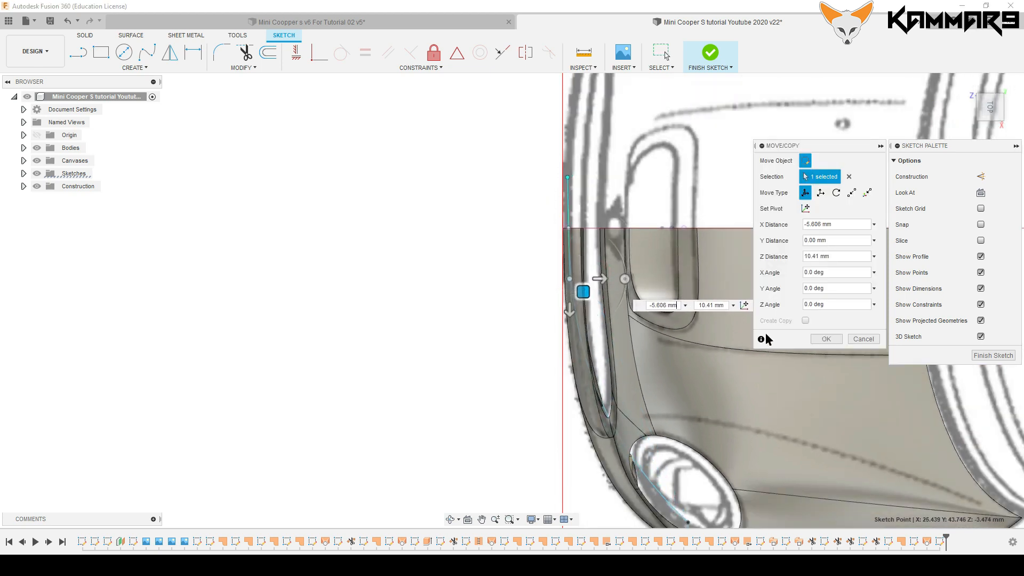
{"action": "left_click", "coordinate": [825, 338]}
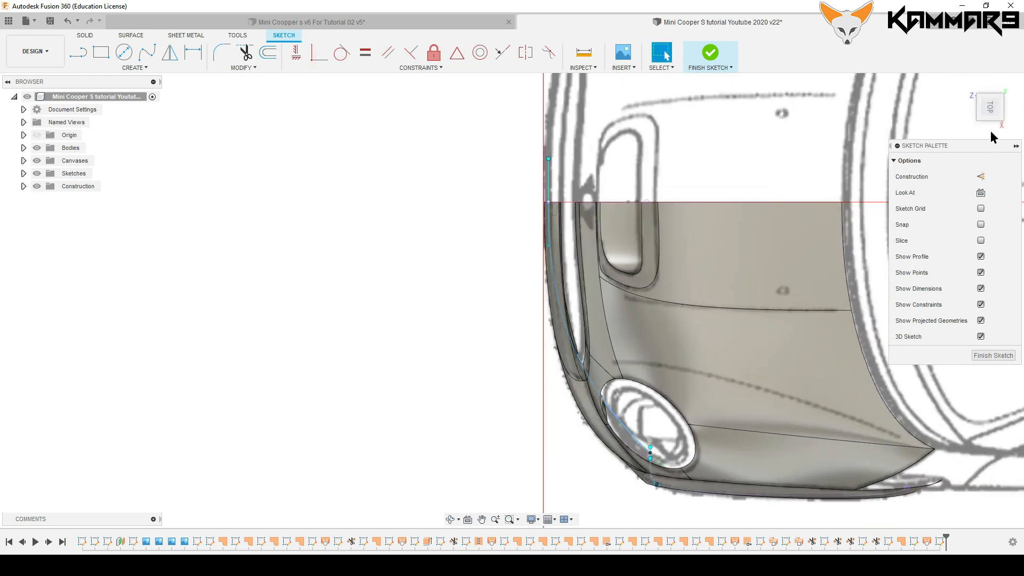
{"action": "left_click", "coordinate": [971, 108]}
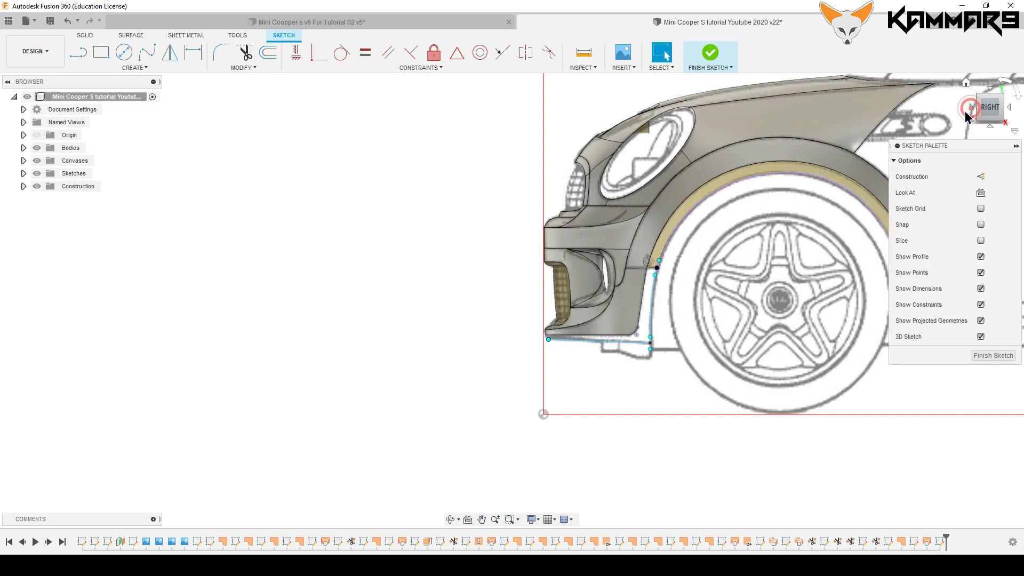
{"action": "left_click", "coordinate": [970, 107]}
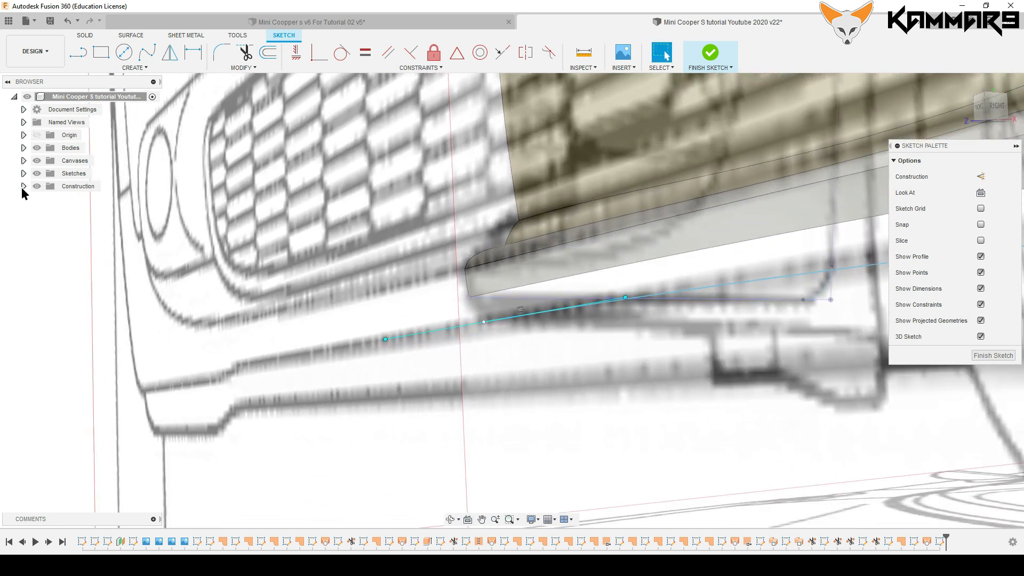
Step: Reshape the lower rail's corner tangent again and finish the rail sketch
{"action": "left_click", "coordinate": [24, 173]}
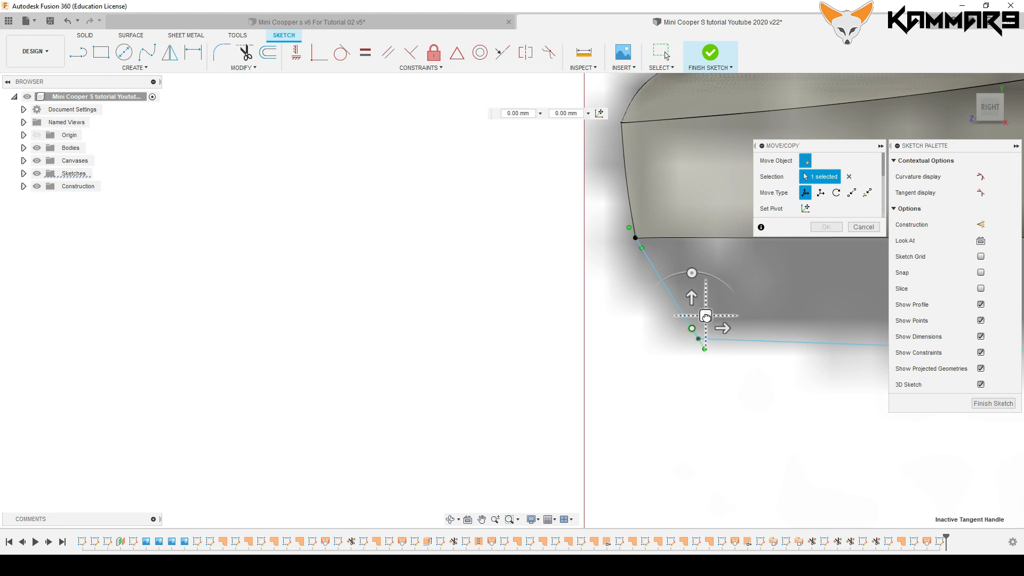
{"action": "left_click", "coordinate": [824, 226]}
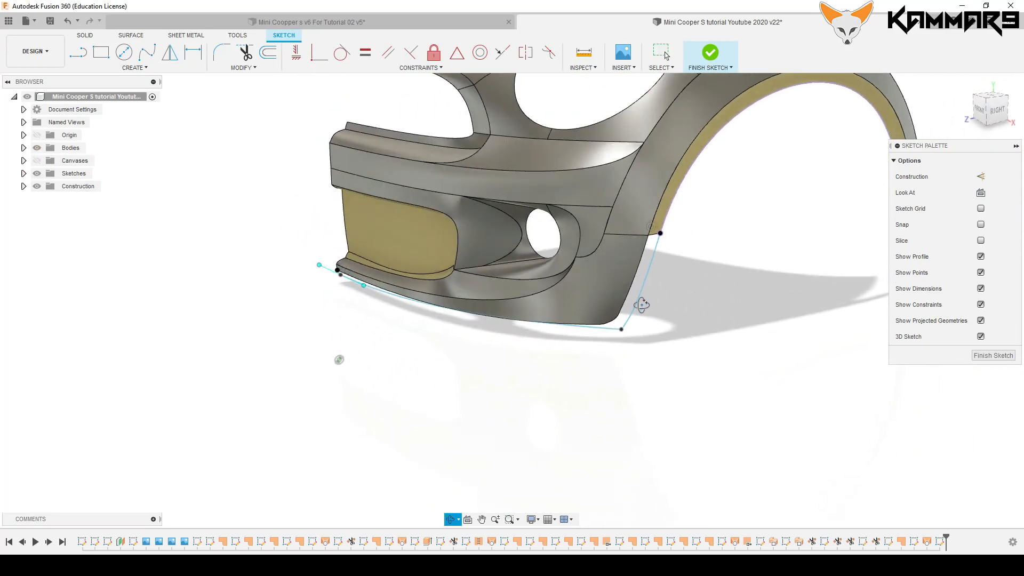
{"action": "left_click", "coordinate": [709, 52]}
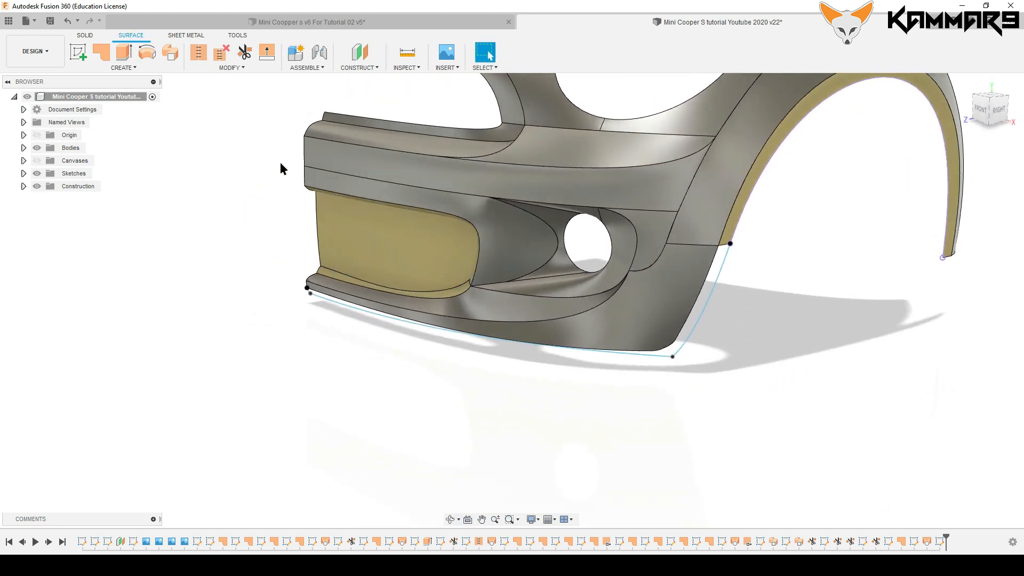
Step: Loft a surface from the two bumper-edge profiles guided by Rail 1 and Rail 2
{"action": "left_click", "coordinate": [123, 67]}
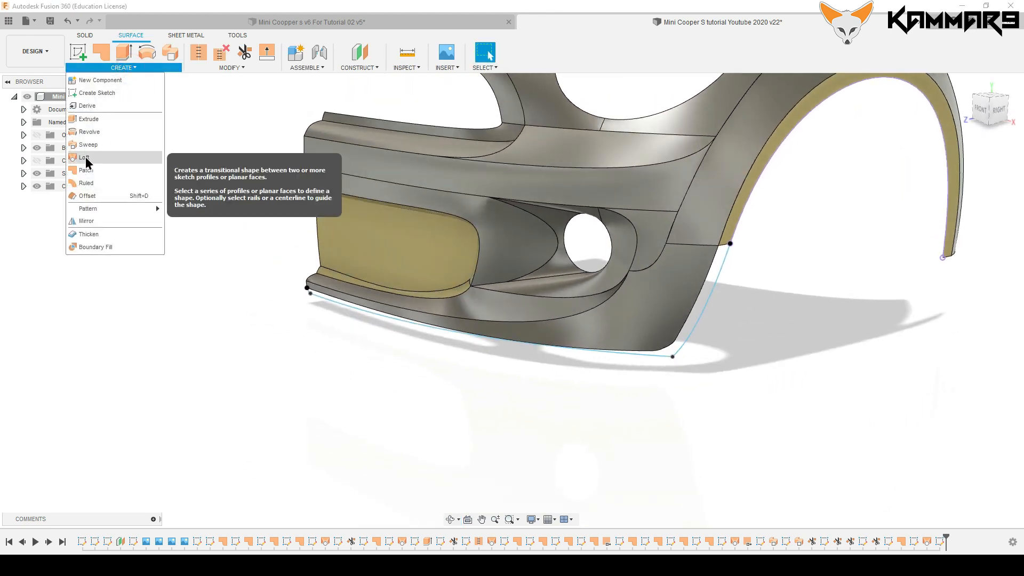
{"action": "left_click", "coordinate": [84, 157]}
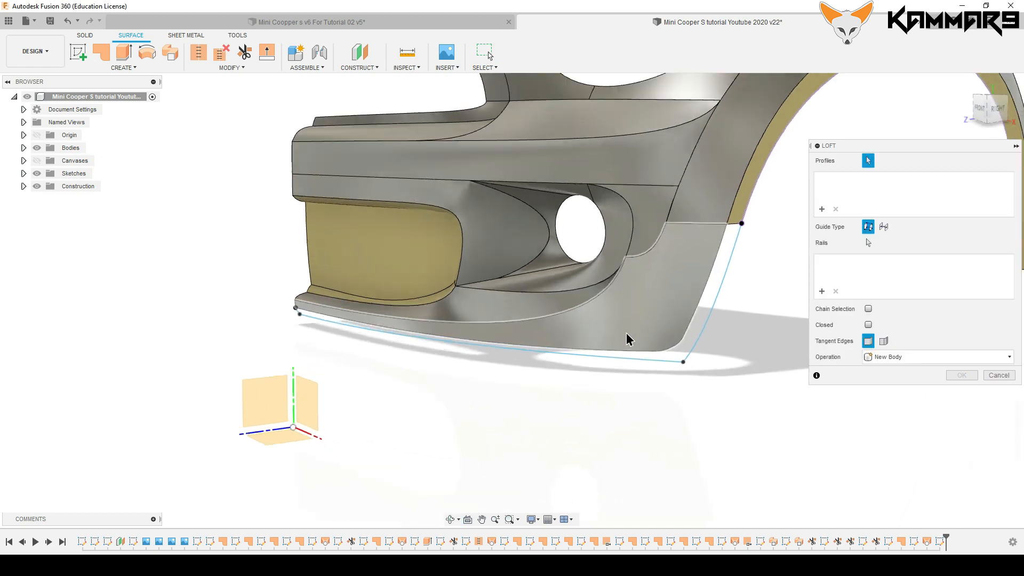
{"action": "left_click", "coordinate": [682, 361]}
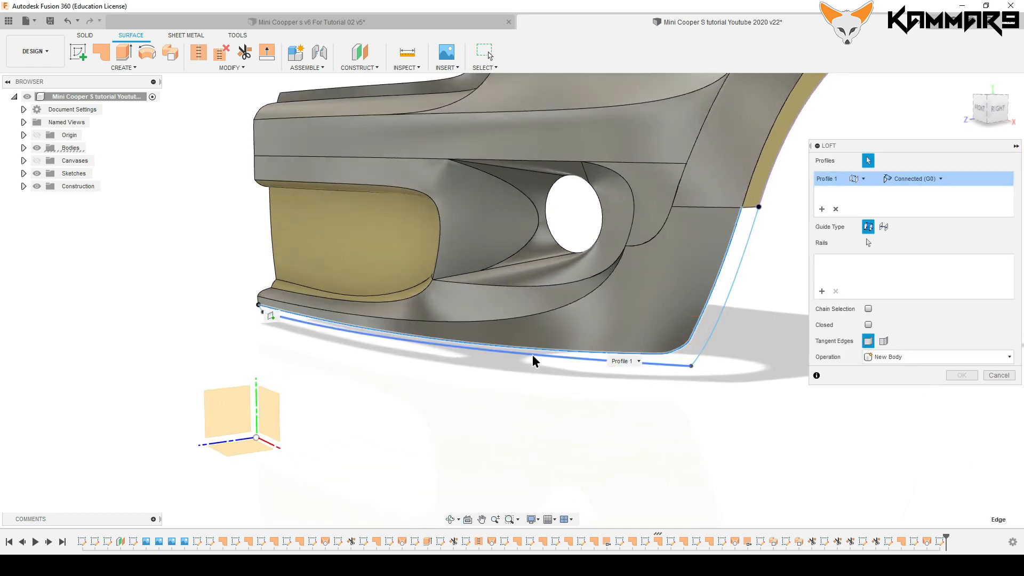
{"action": "left_click", "coordinate": [695, 363]}
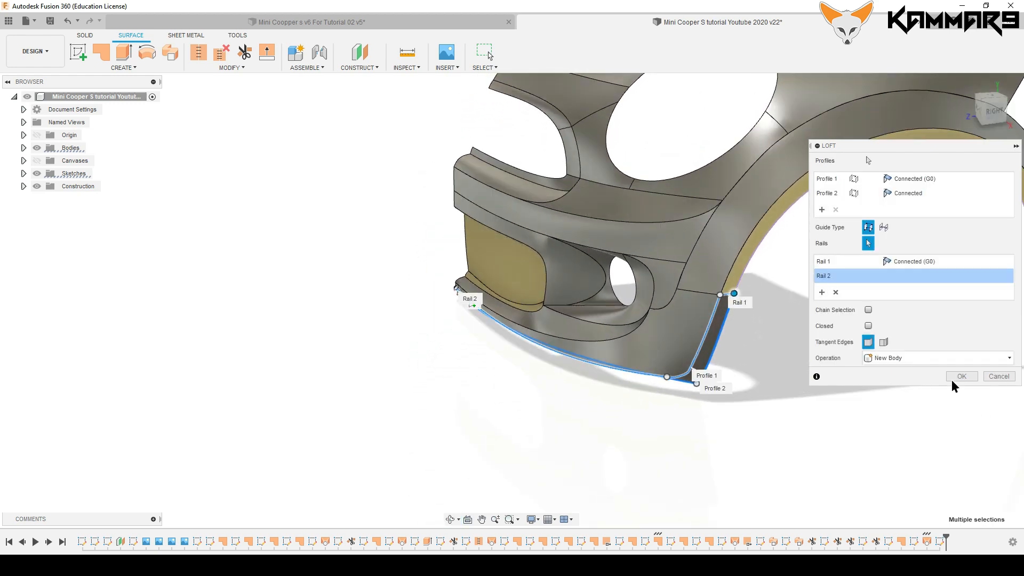
{"action": "left_click", "coordinate": [960, 375]}
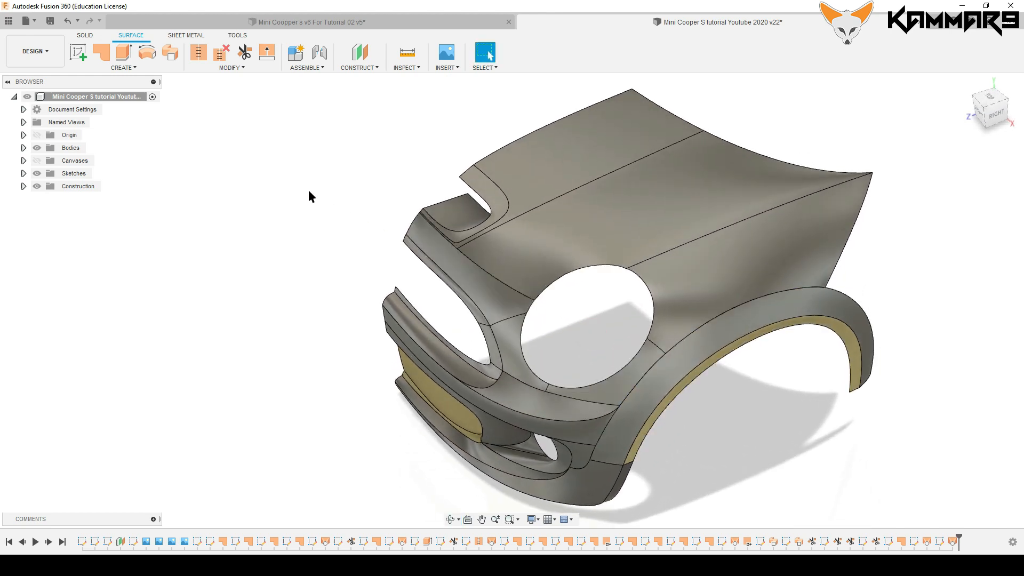
Step: Patch the headlight opening from its five edges, each set to Tangent (G1) continuity
{"action": "left_click", "coordinate": [102, 52]}
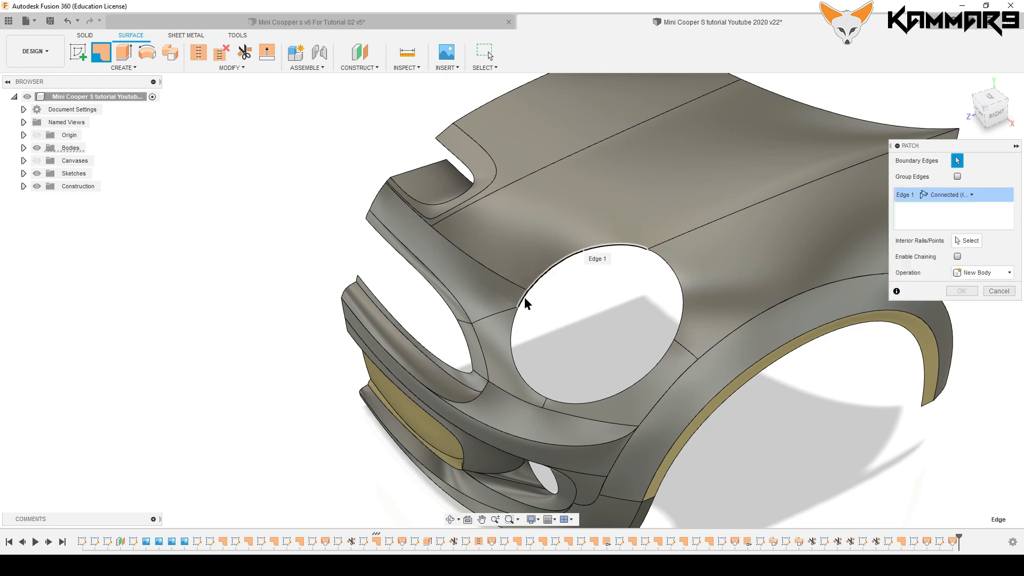
{"action": "left_click", "coordinate": [552, 389]}
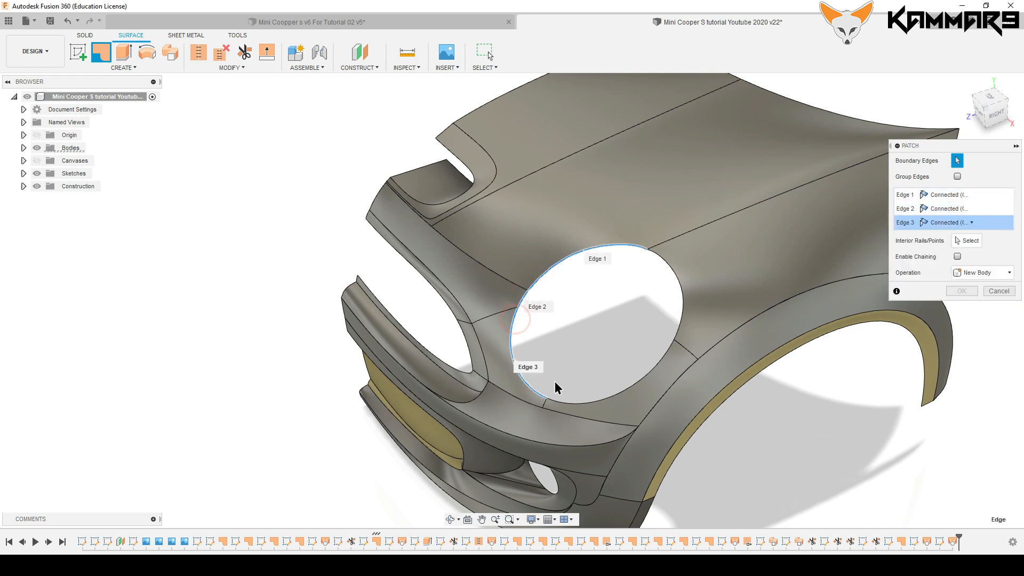
{"action": "left_click", "coordinate": [680, 326]}
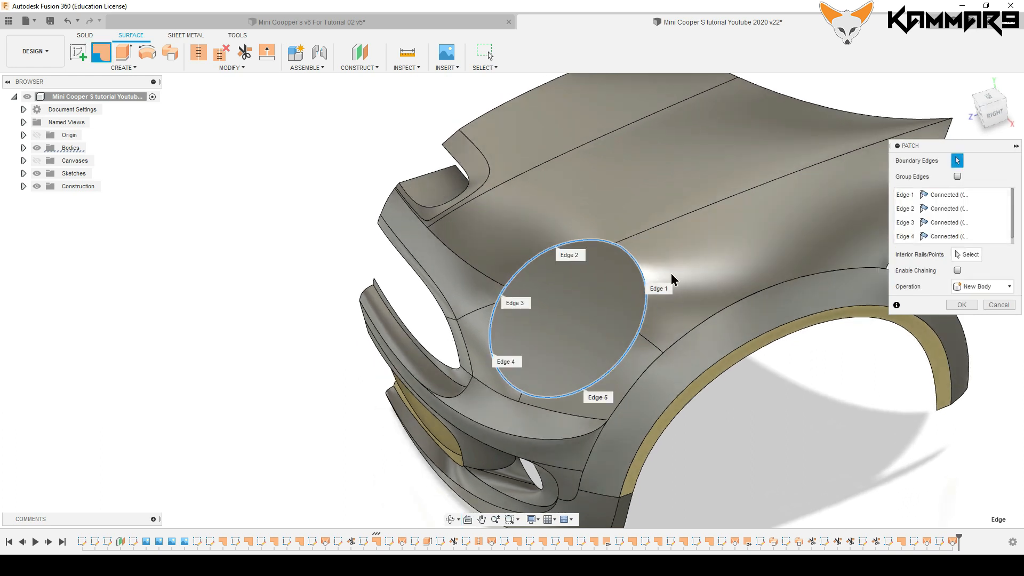
{"action": "mouse_move", "coordinate": [943, 222]}
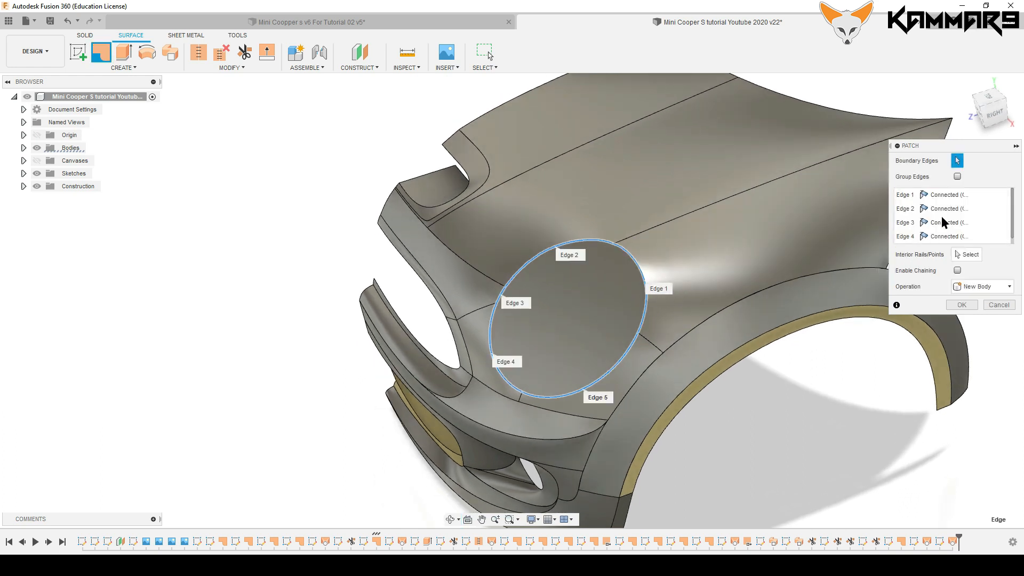
{"action": "left_click", "coordinate": [947, 194]}
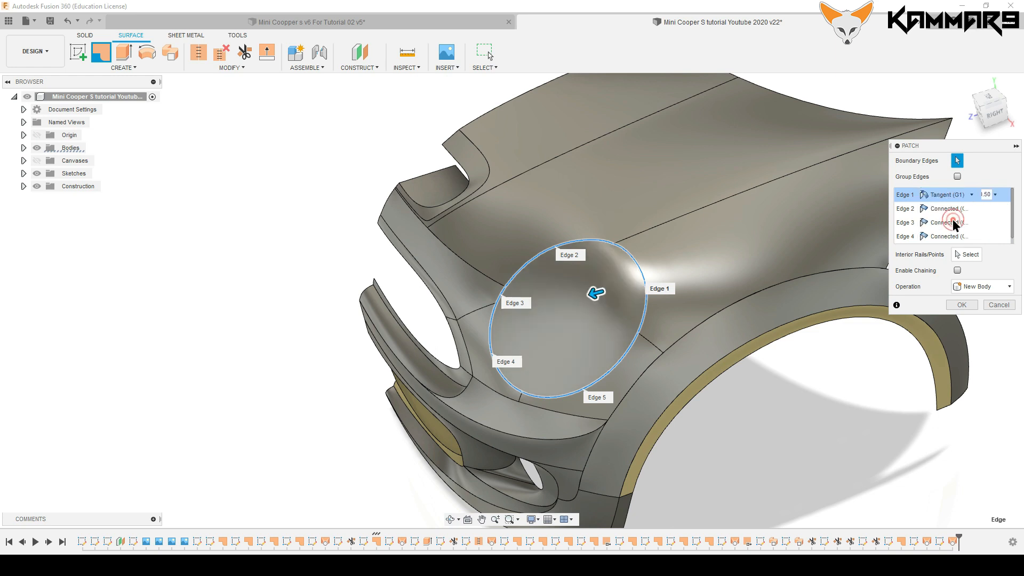
{"action": "left_click", "coordinate": [971, 222]}
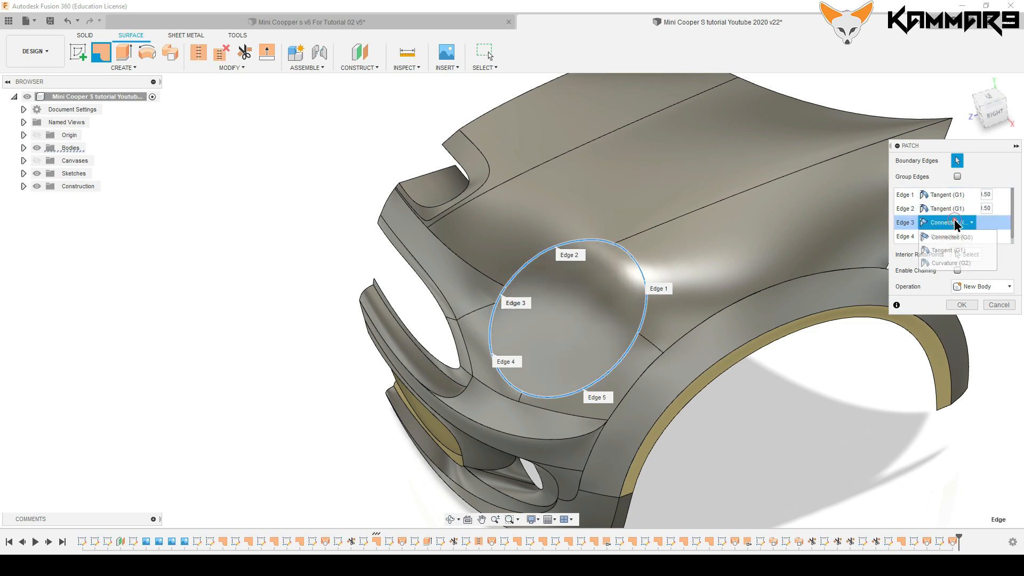
{"action": "left_click", "coordinate": [946, 236]}
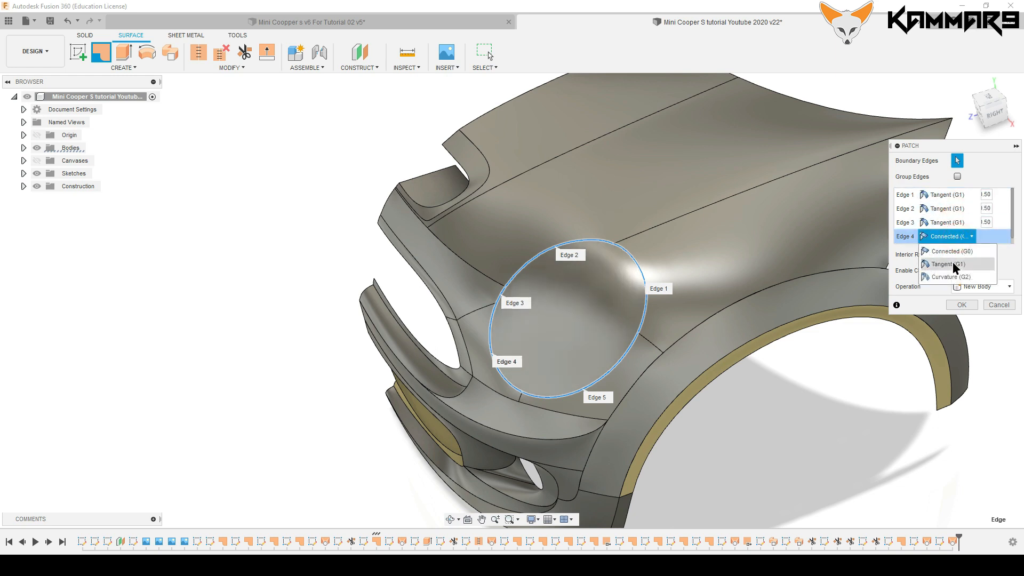
{"action": "left_click", "coordinate": [946, 264]}
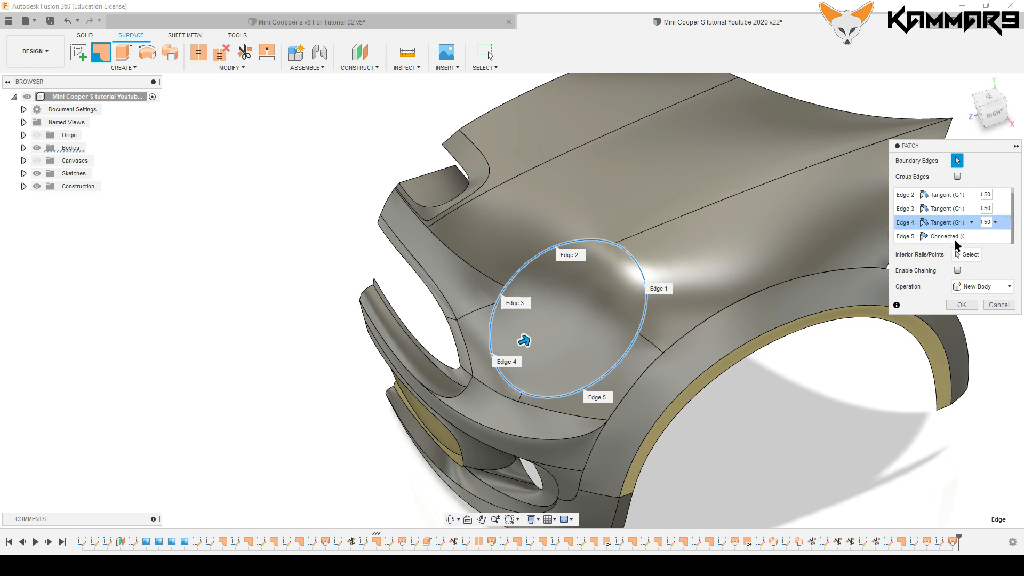
{"action": "left_click", "coordinate": [971, 236]}
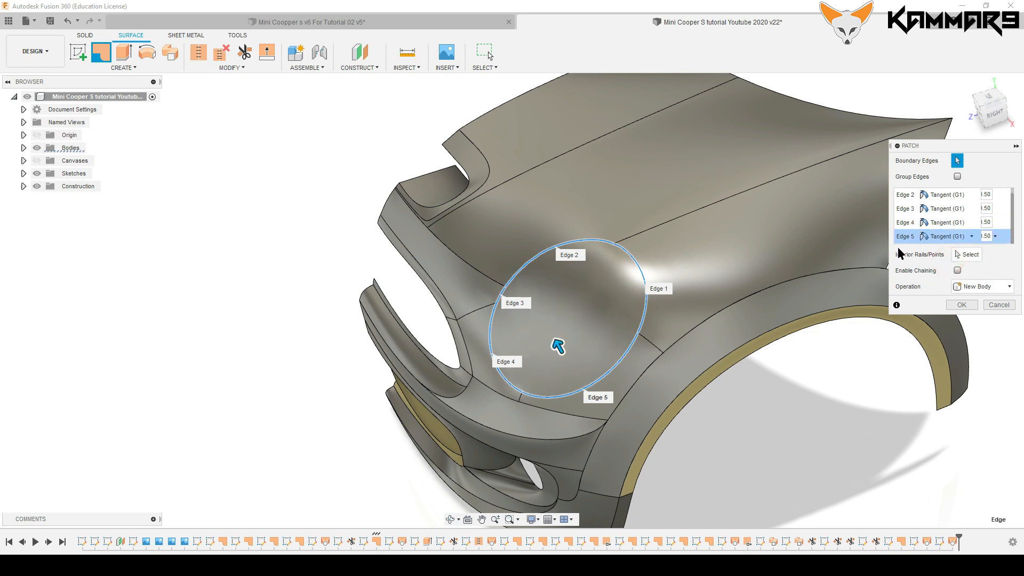
{"action": "mouse_move", "coordinate": [1012, 227]}
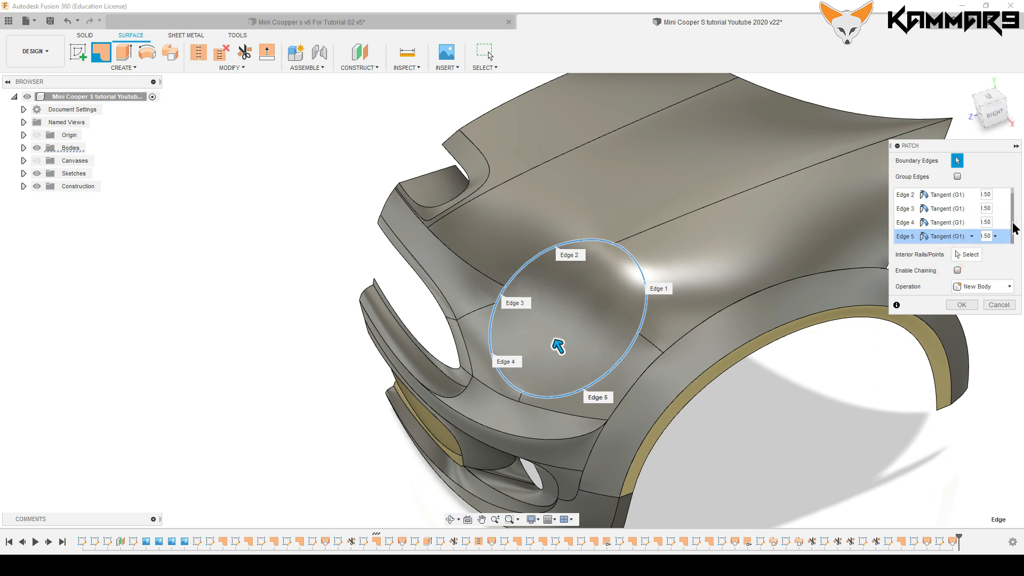
{"action": "left_click", "coordinate": [971, 194]}
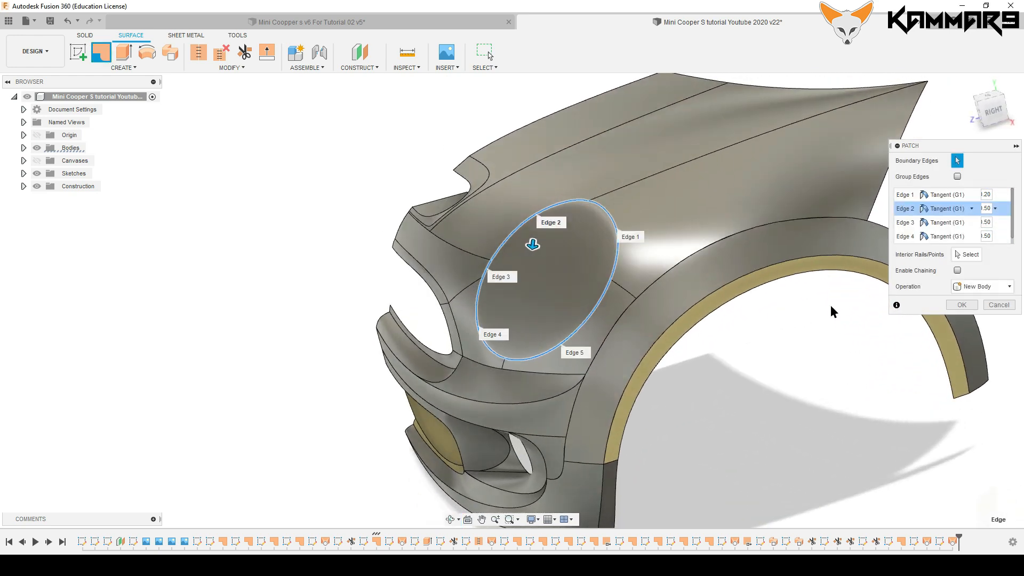
{"action": "left_click", "coordinate": [960, 304]}
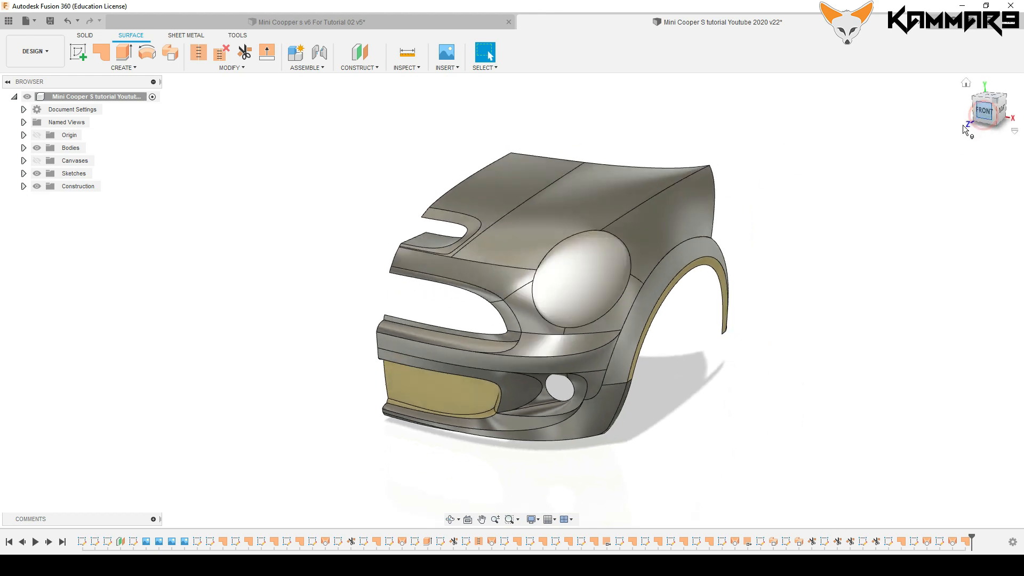
Step: Sketch a circle of about 20.5 mm radius over the headlight's inner ring
{"action": "scroll", "scroll_direction": "up", "scroll_amount": 3}
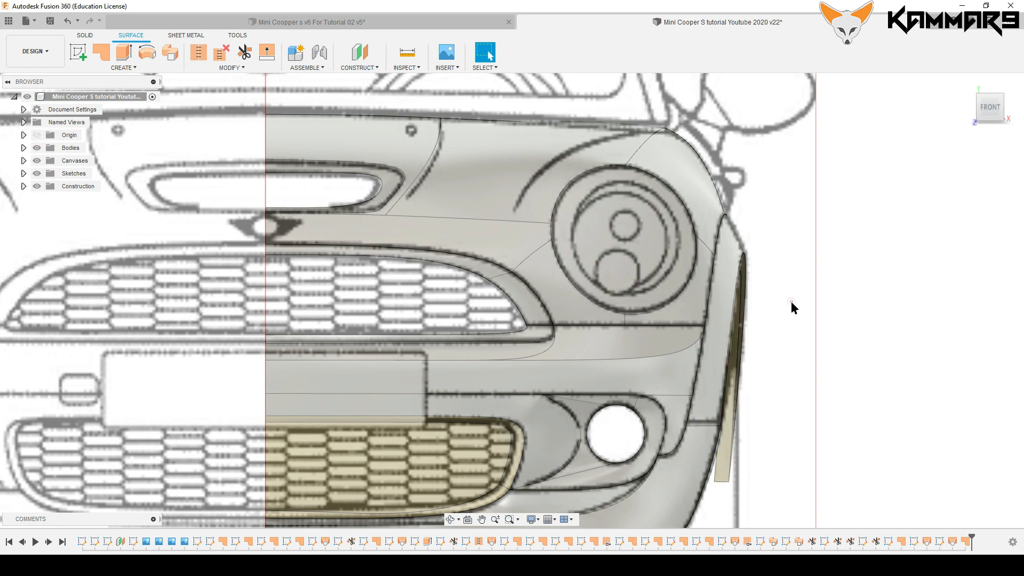
{"action": "scroll", "scroll_direction": "up", "scroll_amount": 3}
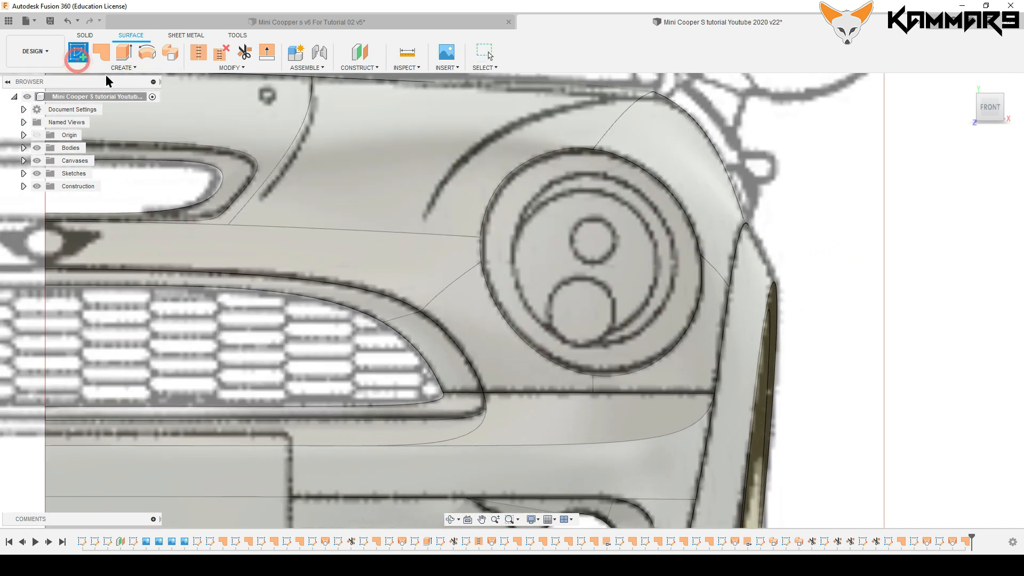
{"action": "left_click", "coordinate": [75, 51]}
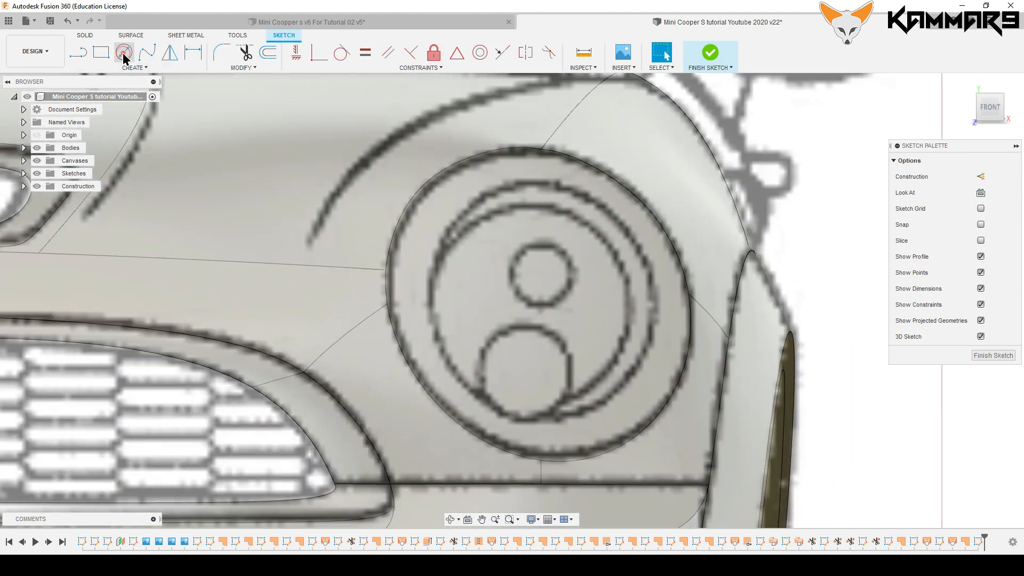
{"action": "left_click", "coordinate": [123, 52]}
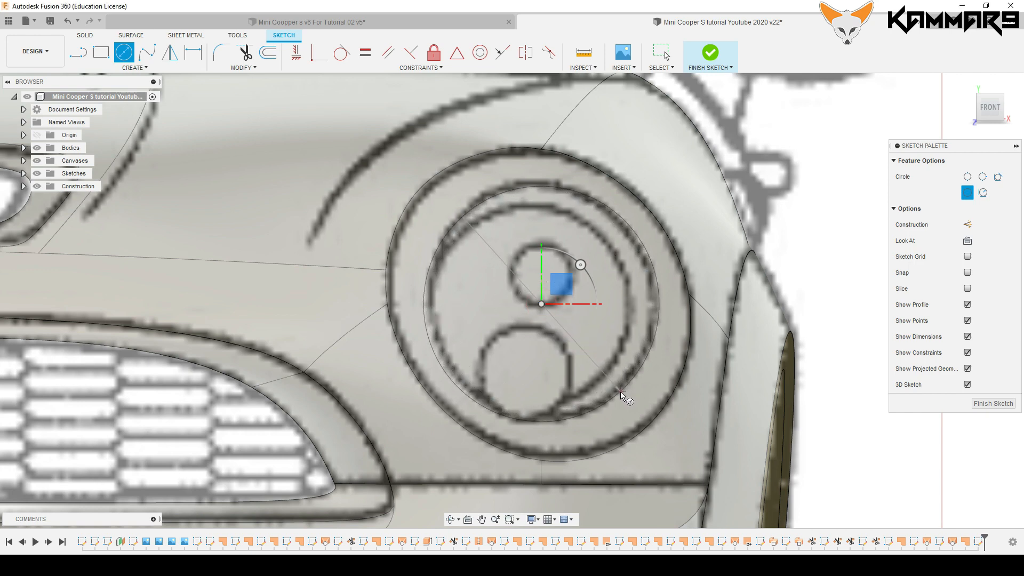
{"action": "left_click", "coordinate": [541, 311]}
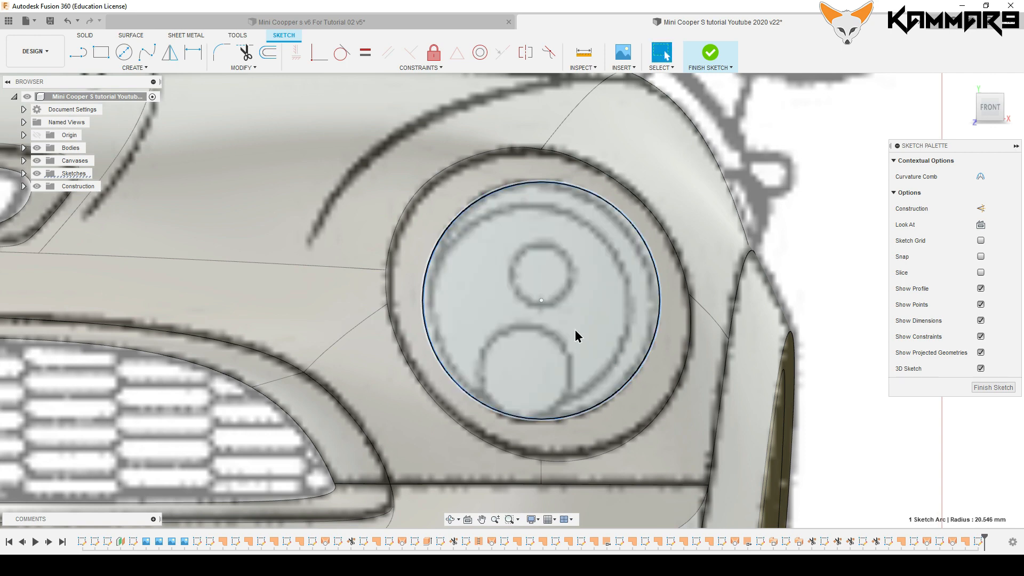
{"action": "left_click", "coordinate": [541, 307]}
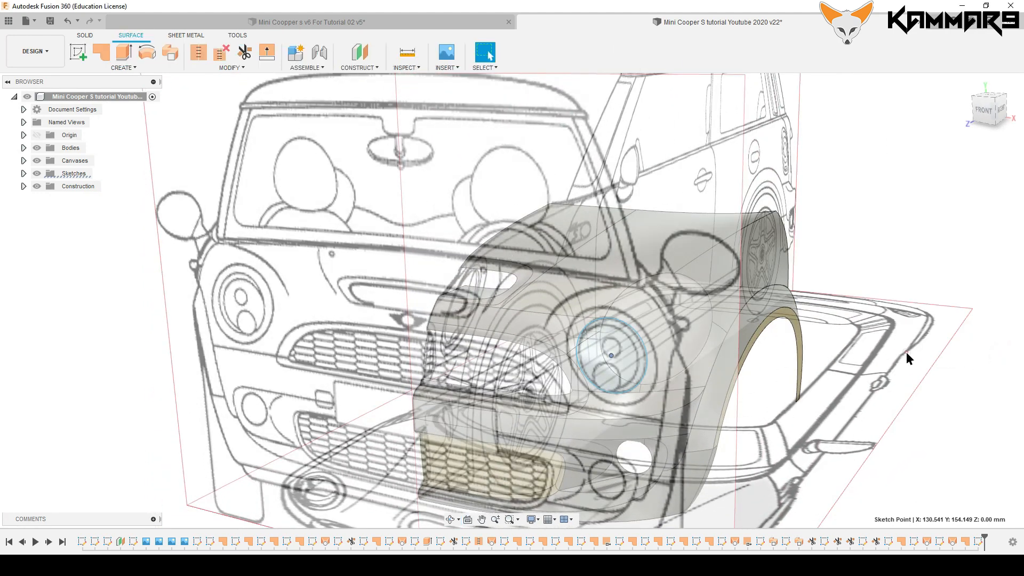
Step: Hide the blueprint canvases and sketches, then trim the headlight patch with the circle
{"action": "left_click", "coordinate": [243, 53]}
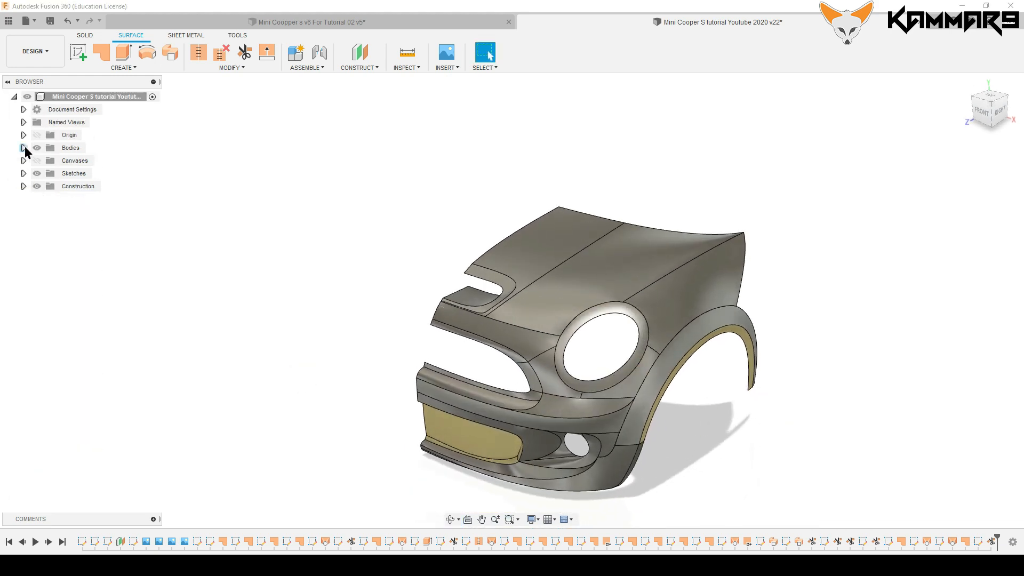
{"action": "left_click", "coordinate": [229, 67]}
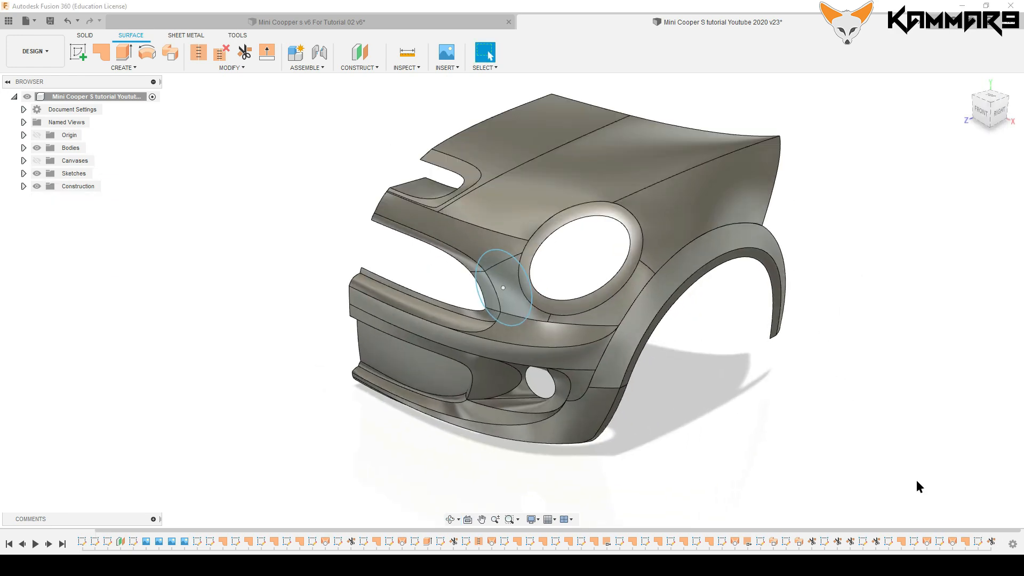
{"action": "mouse_move", "coordinate": [575, 291]}
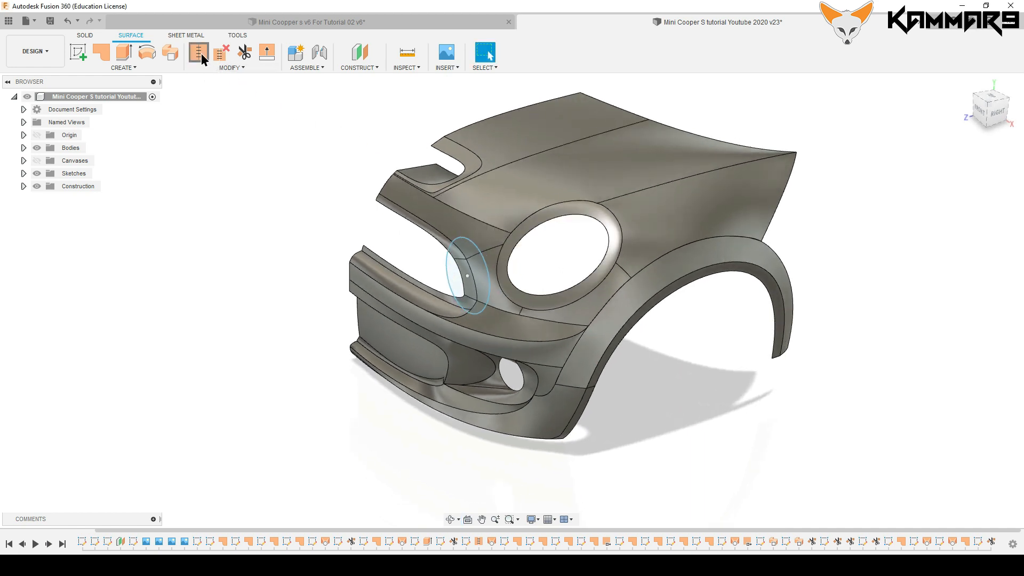
Step: Stitch the front body and wheel-arch surface bodies, then begin a new side-view sketch
{"action": "left_click", "coordinate": [198, 52]}
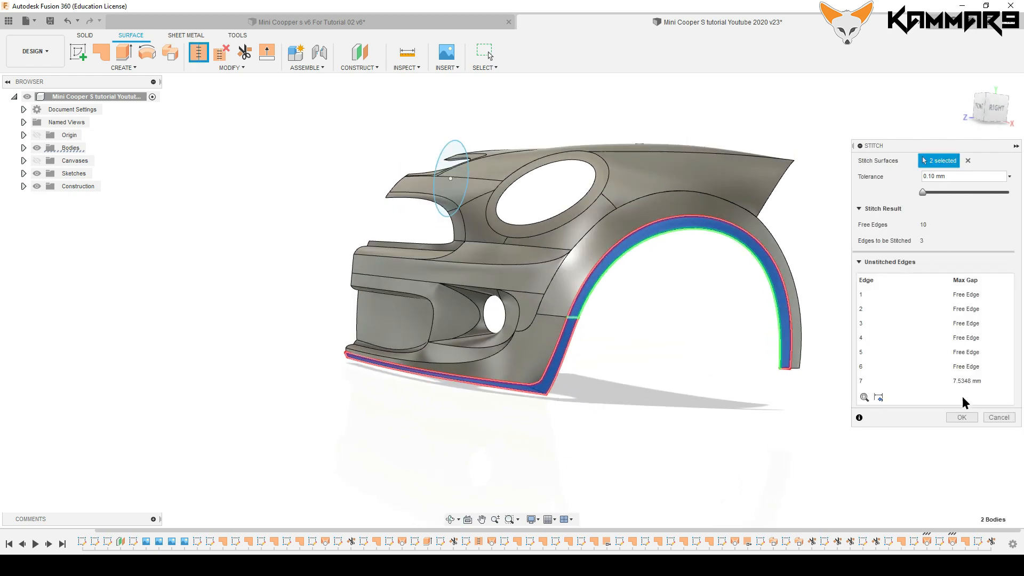
{"action": "left_click", "coordinate": [960, 417]}
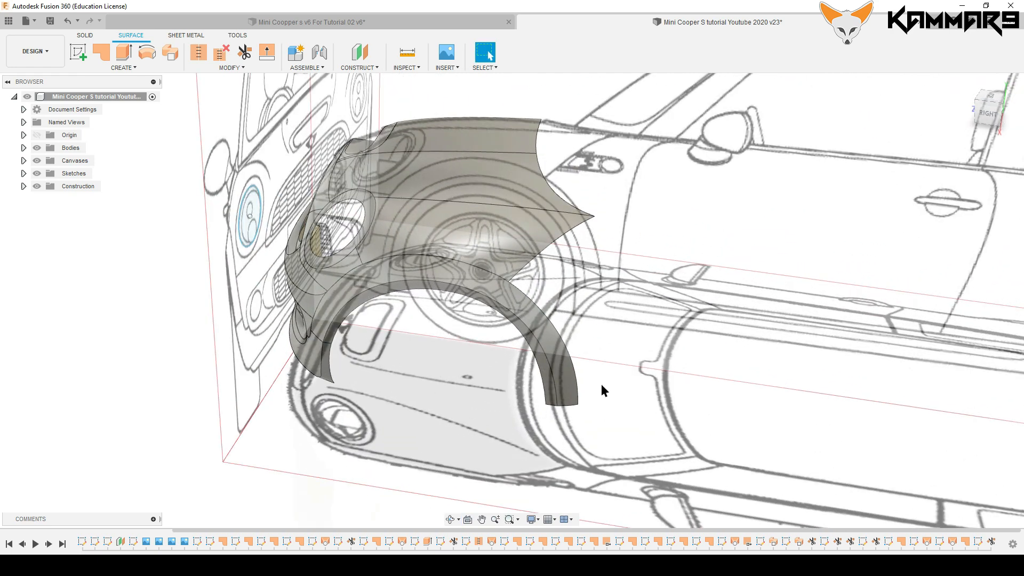
{"action": "left_click", "coordinate": [79, 52]}
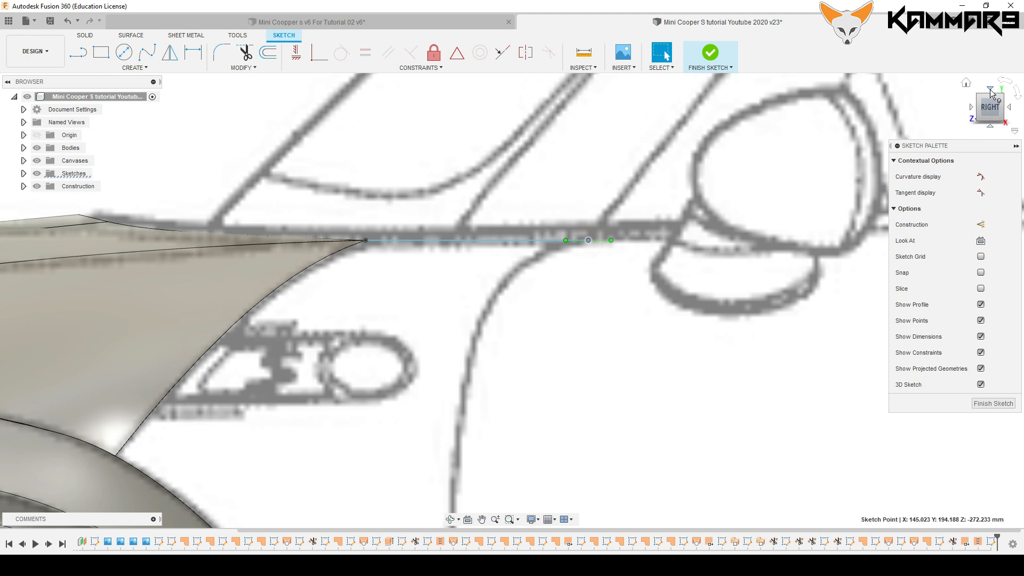
Step: Shift the fender-corner spline's end points into place with Move/Copy from Top view
{"action": "left_click", "coordinate": [989, 92]}
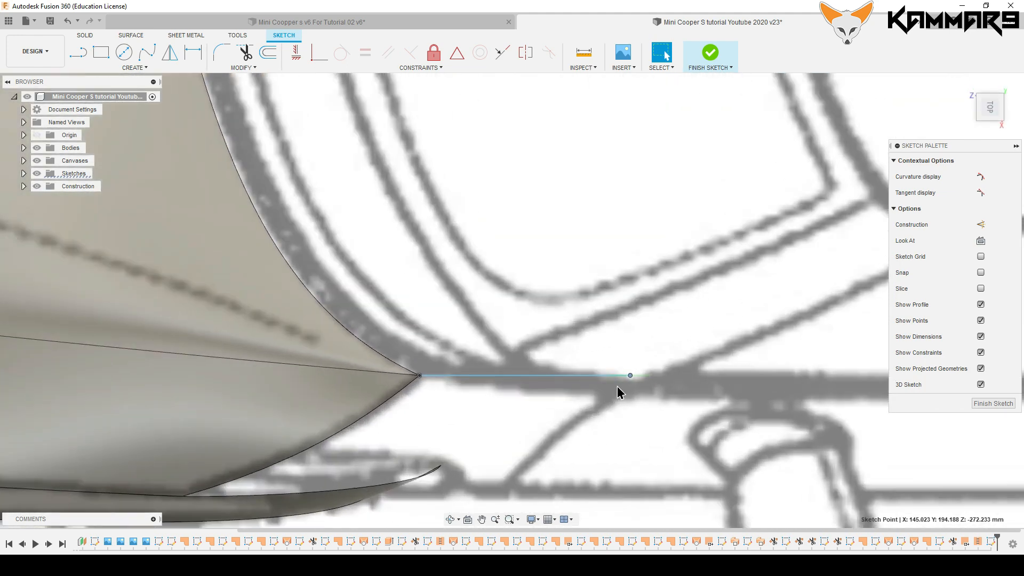
{"action": "mouse_move", "coordinate": [630, 383]}
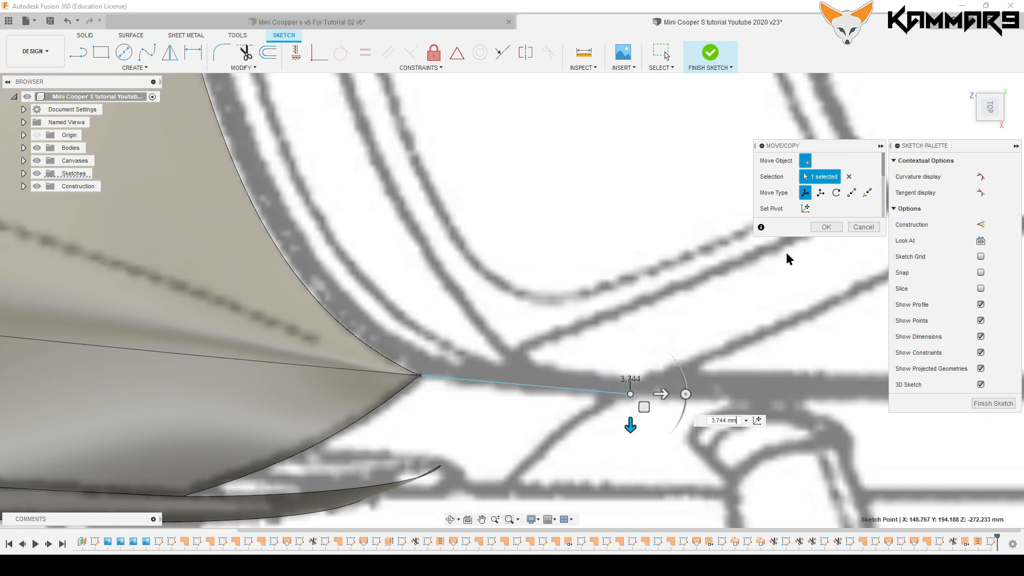
{"action": "left_click", "coordinate": [826, 226]}
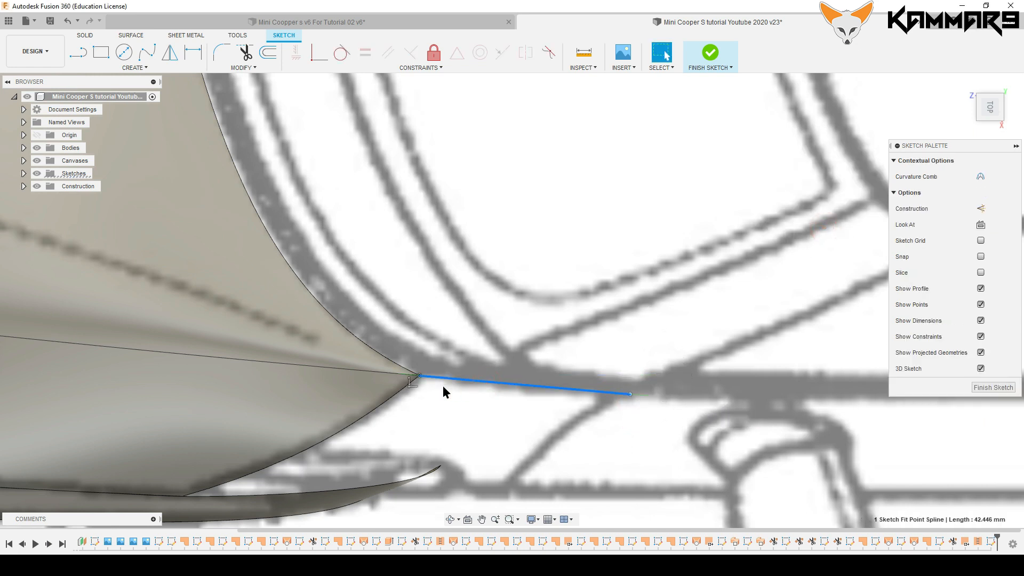
{"action": "right_click", "coordinate": [420, 377]}
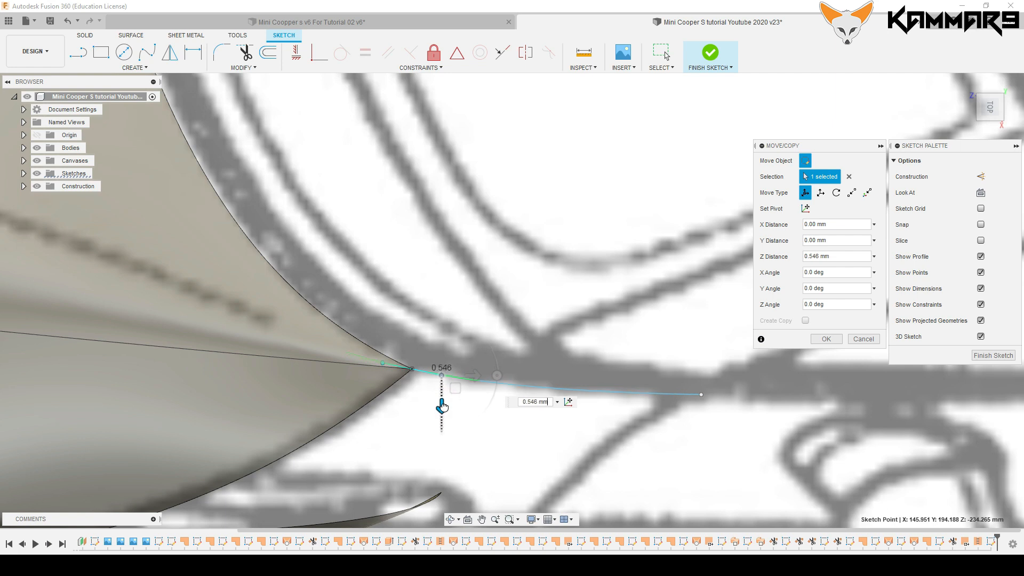
{"action": "left_click", "coordinate": [824, 339]}
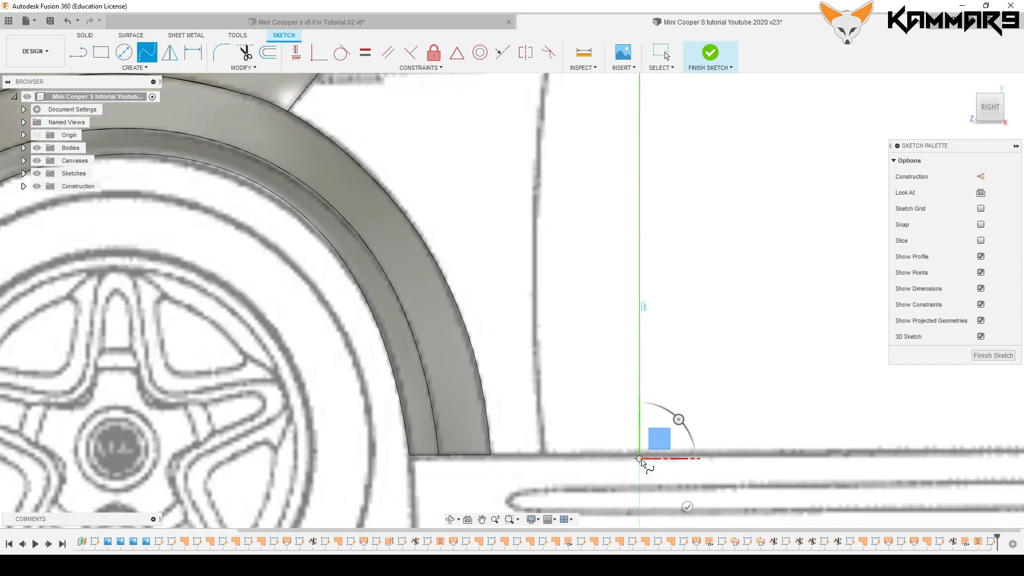
{"action": "mouse_move", "coordinate": [685, 509]}
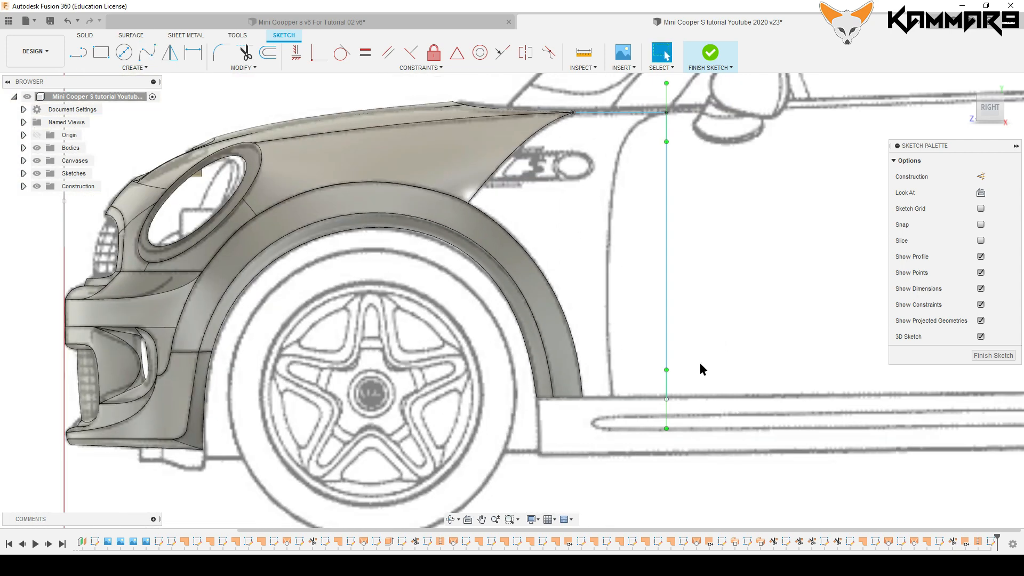
Step: Move a vertical spline point 2.247 mm along Z while viewing from the front
{"action": "left_click", "coordinate": [665, 398]}
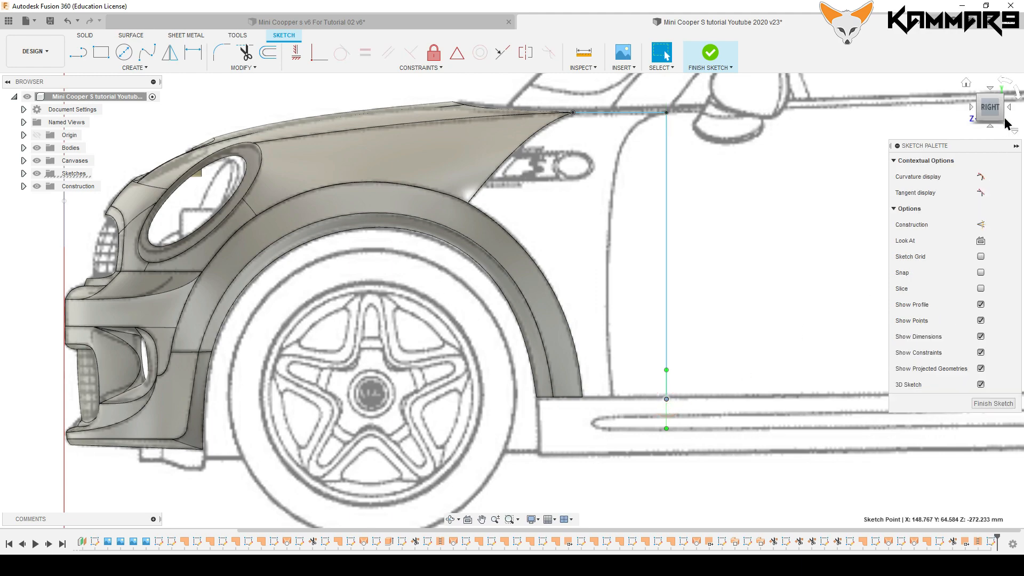
{"action": "left_click", "coordinate": [990, 108]}
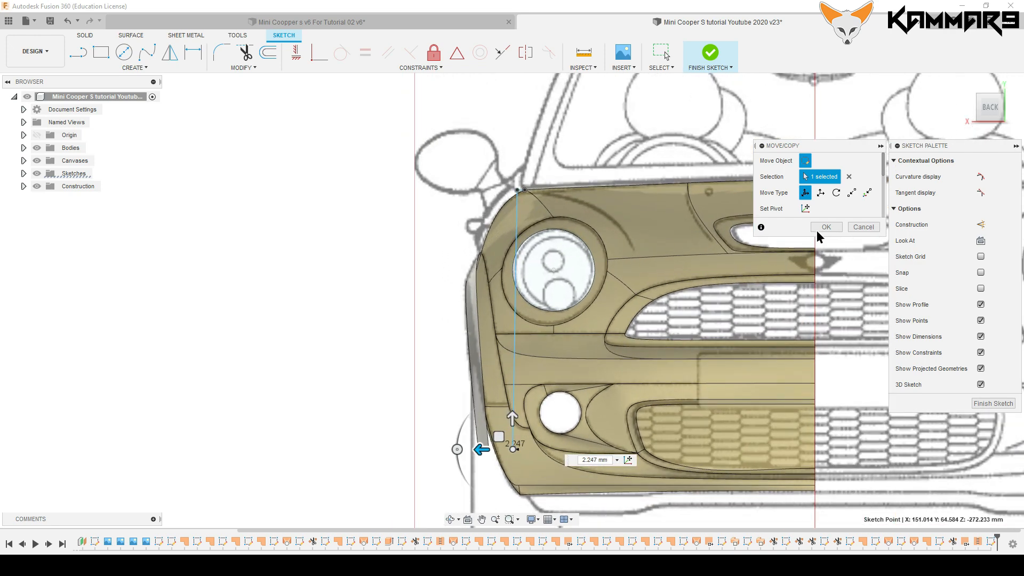
{"action": "left_click", "coordinate": [825, 227]}
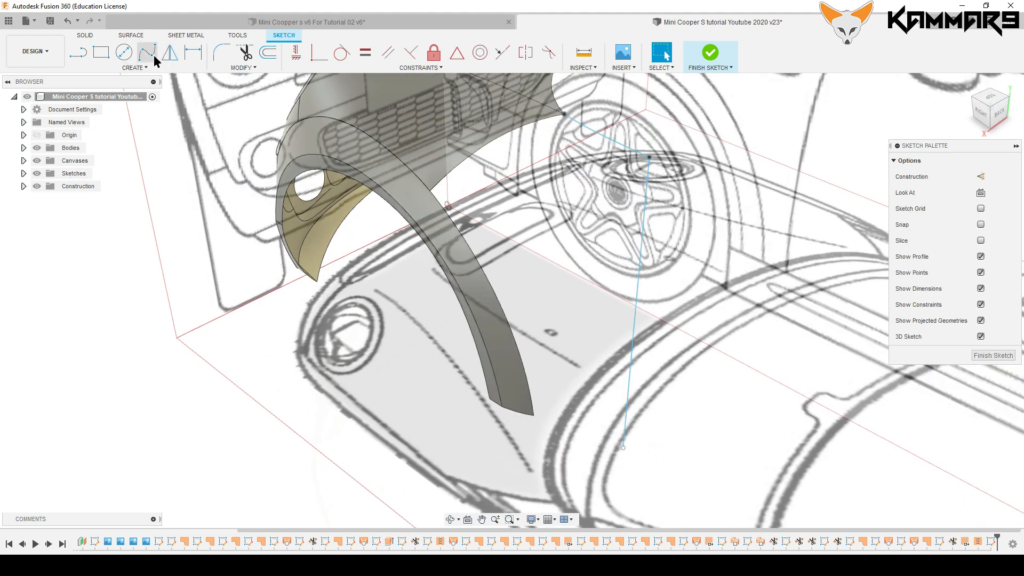
Step: Move the spline's top point 12.614 mm in depth, then check side and three-quarter views
{"action": "left_click", "coordinate": [534, 418]}
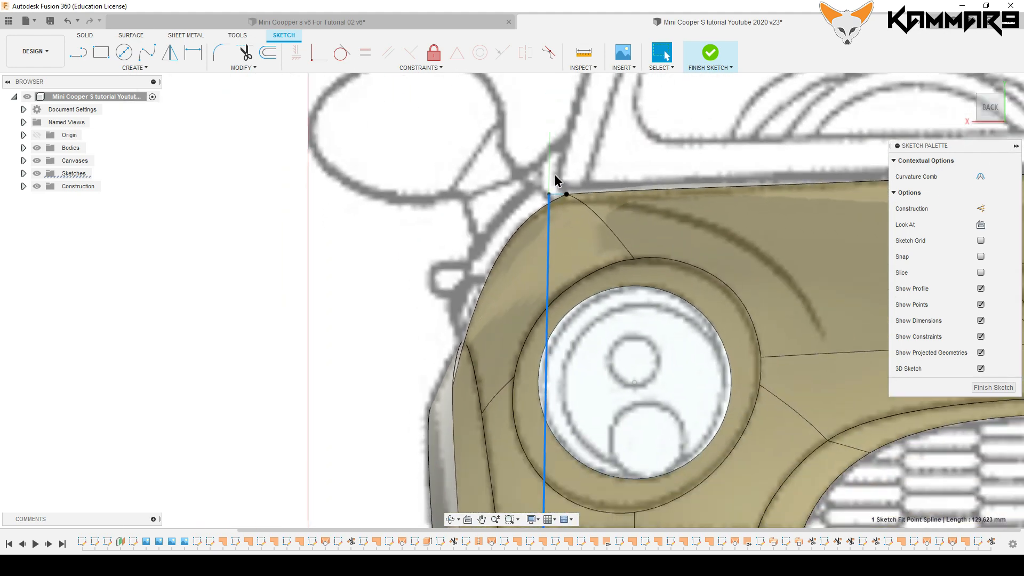
{"action": "right_click", "coordinate": [553, 194]}
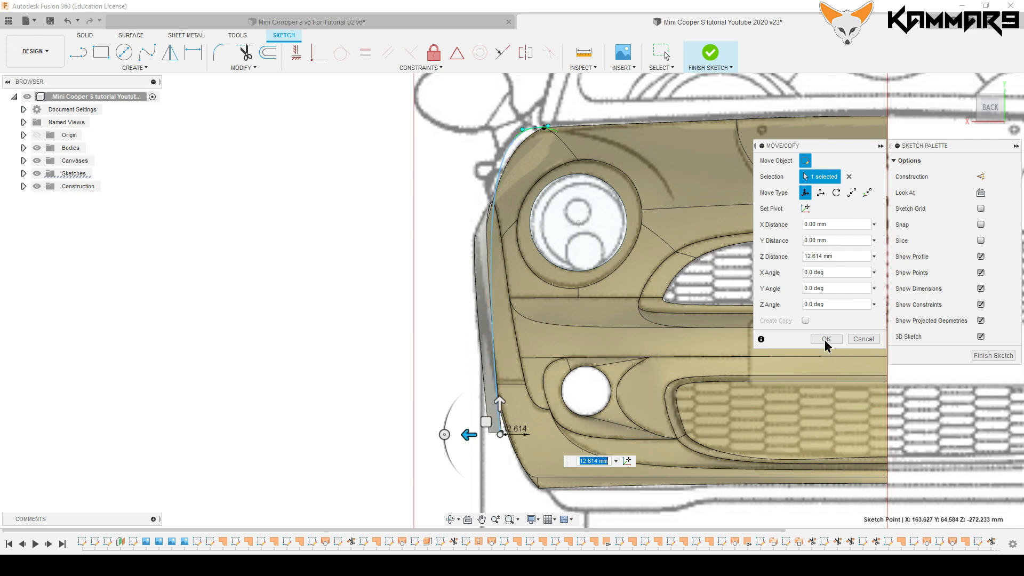
{"action": "left_click", "coordinate": [825, 339]}
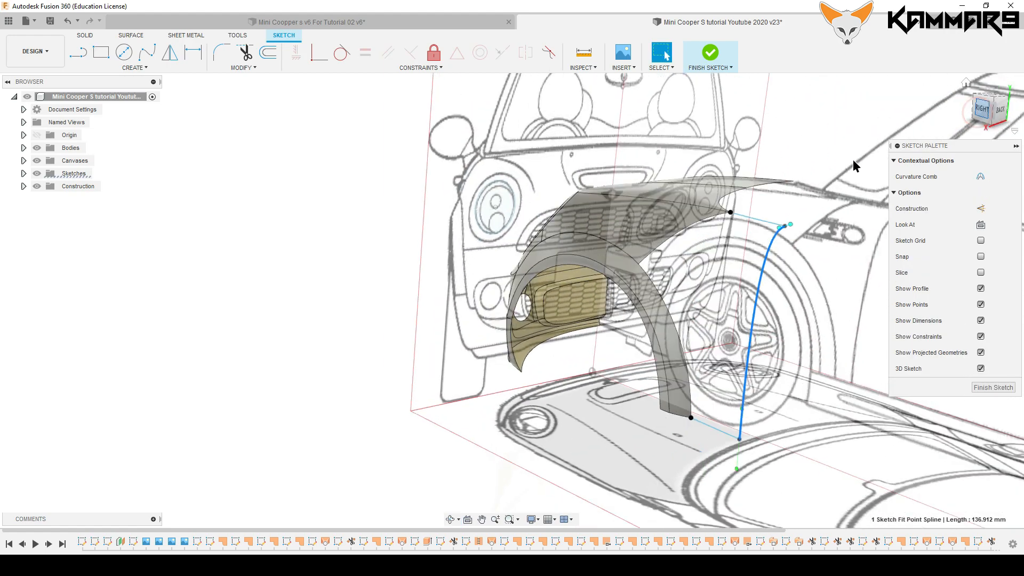
{"action": "left_click", "coordinate": [988, 106]}
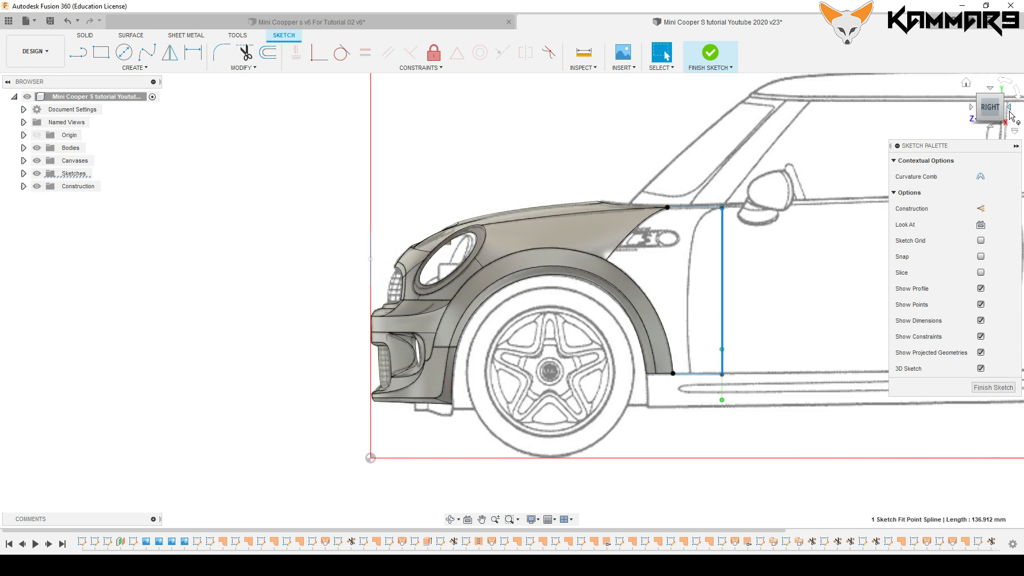
{"action": "left_click", "coordinate": [1009, 116]}
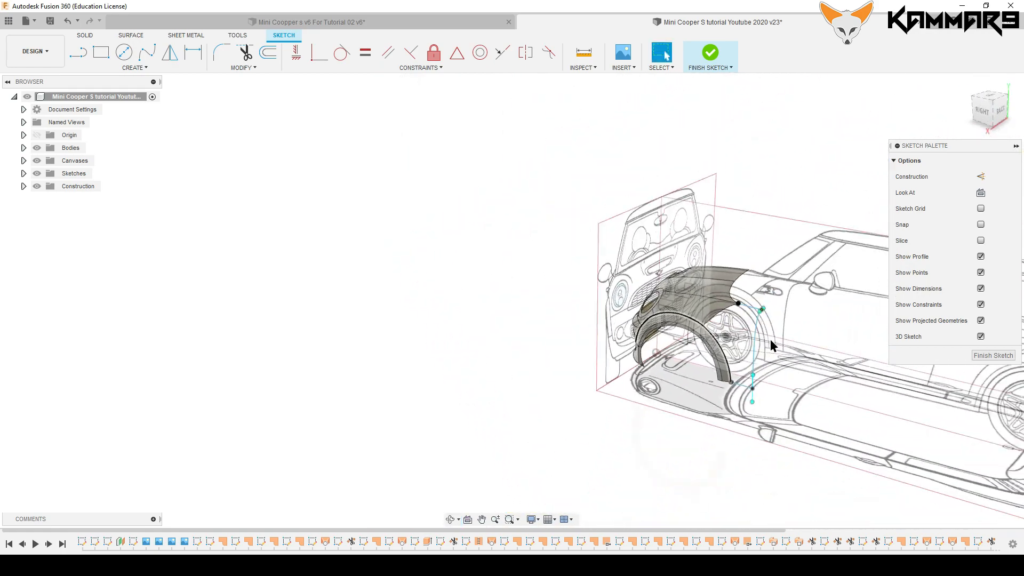
Step: Finish the sketch and start a Patch, adding the fender's top rear edge as boundary
{"action": "left_click", "coordinate": [710, 52]}
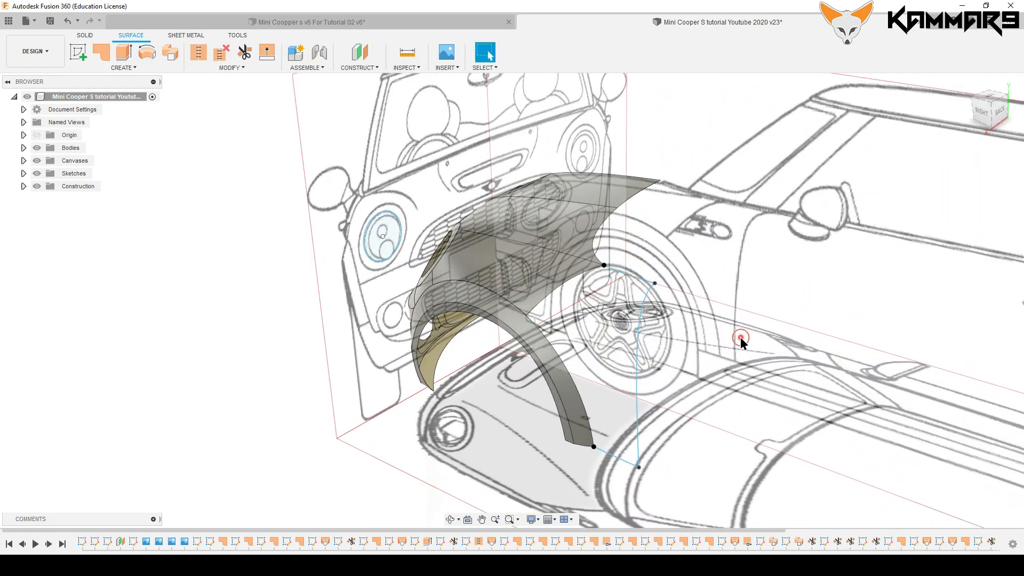
{"action": "left_click", "coordinate": [102, 52]}
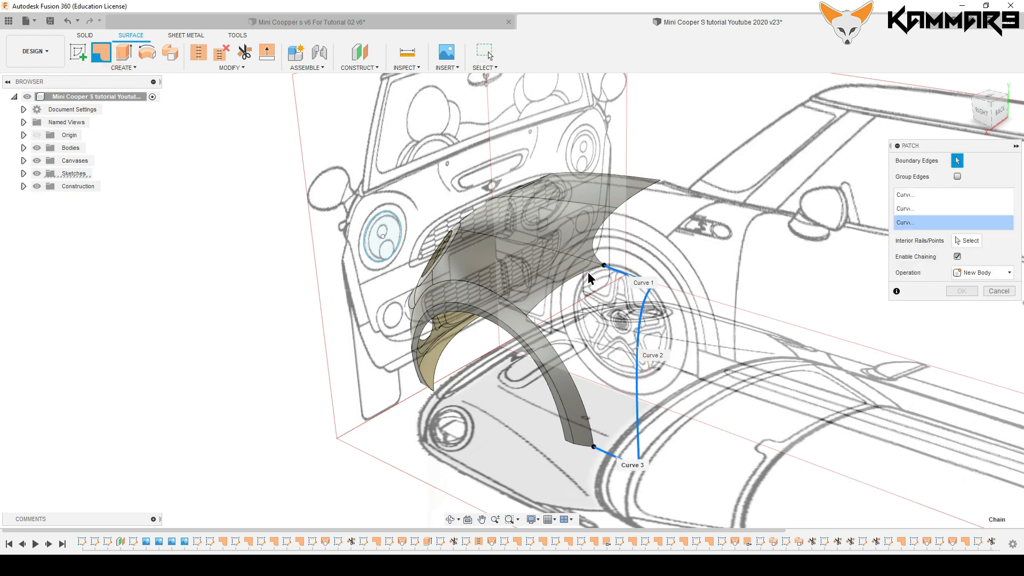
{"action": "left_click", "coordinate": [957, 256]}
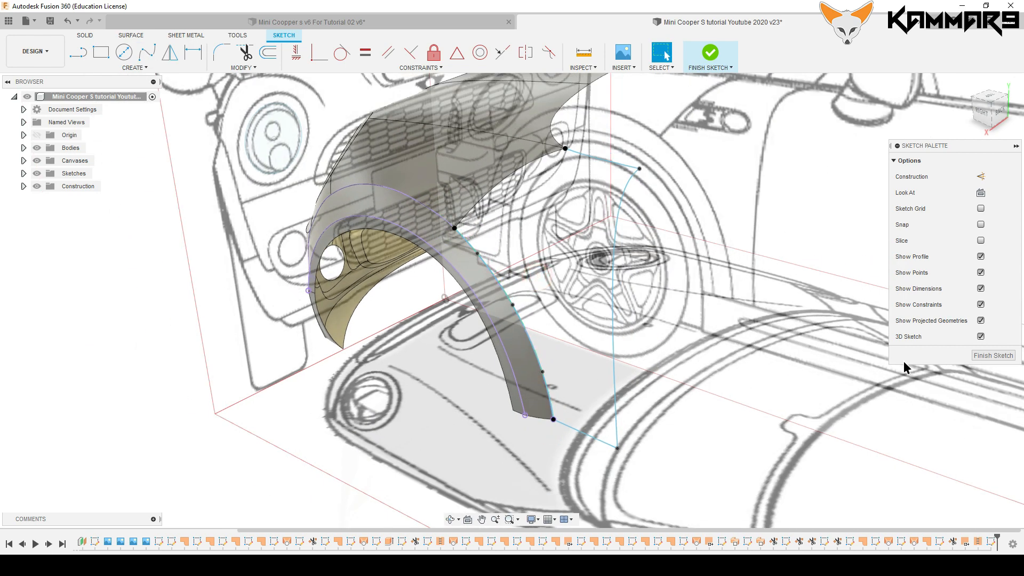
Step: Finish the current sketch and begin a new sketch on the side blueprint
{"action": "left_click", "coordinate": [709, 52]}
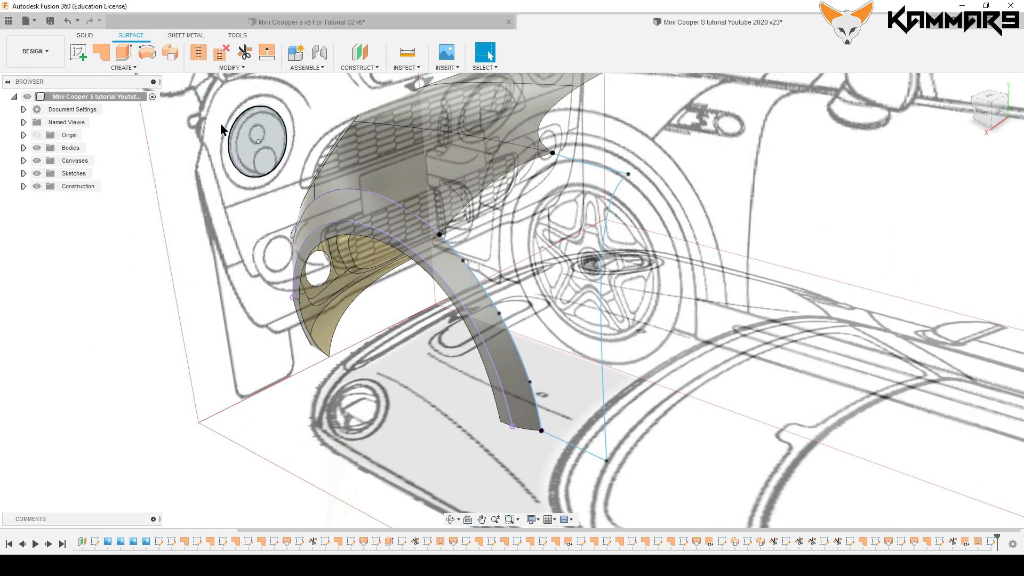
{"action": "left_click", "coordinate": [100, 52]}
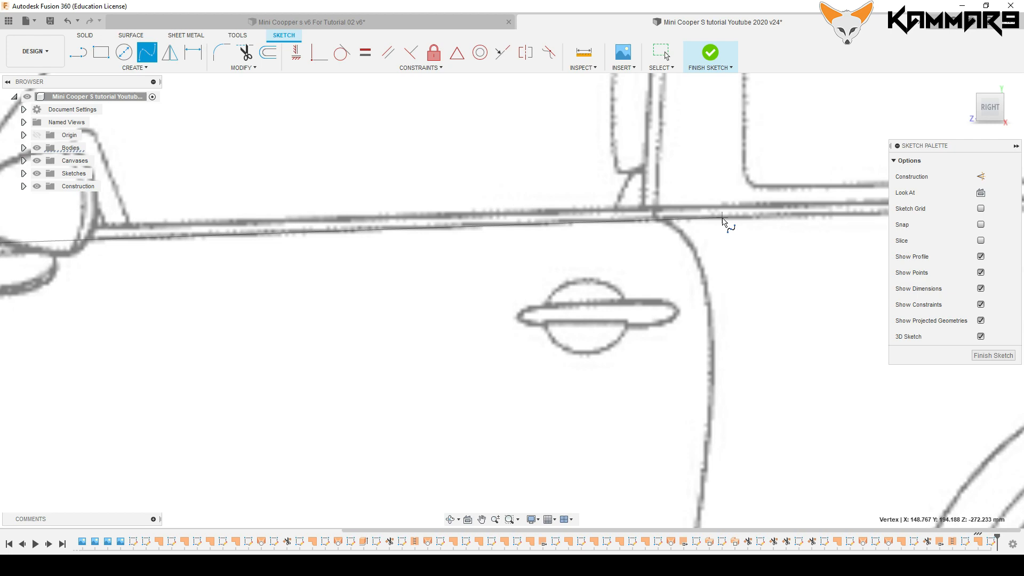
Step: Place a spline point rearward from the fender tip along the door's beltline
{"action": "left_click", "coordinate": [723, 217]}
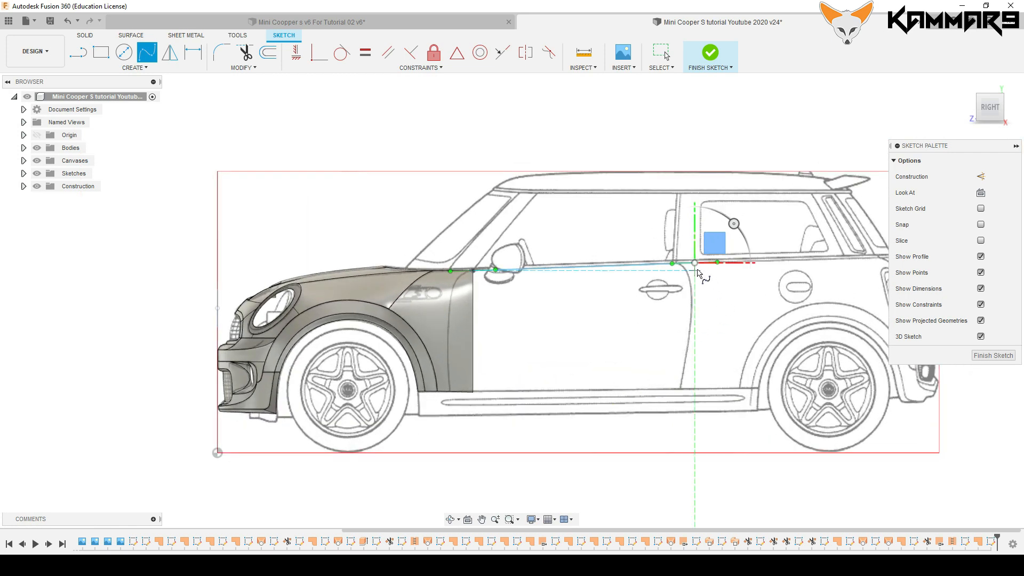
{"action": "mouse_move", "coordinate": [698, 395]}
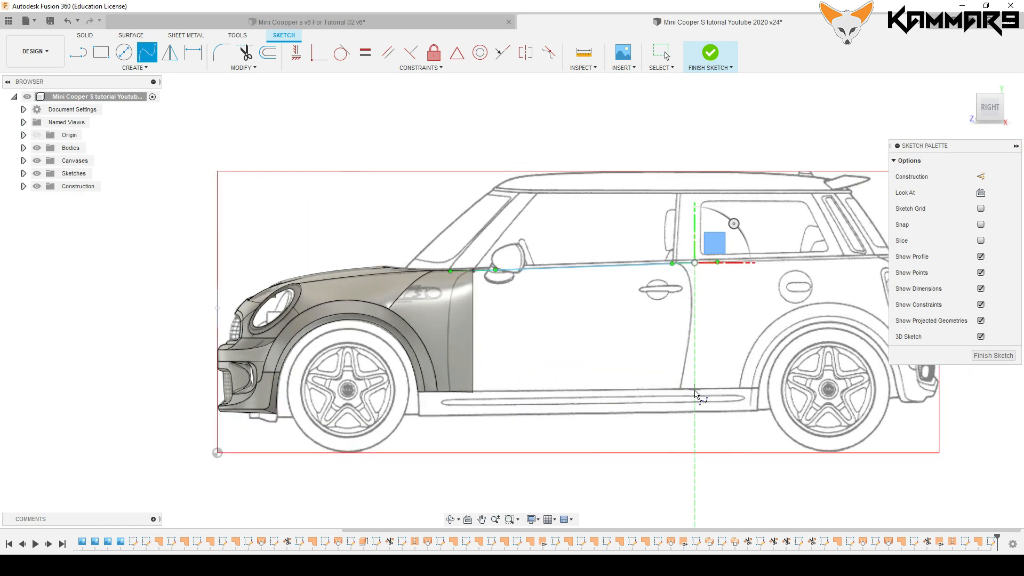
{"action": "mouse_move", "coordinate": [699, 395]}
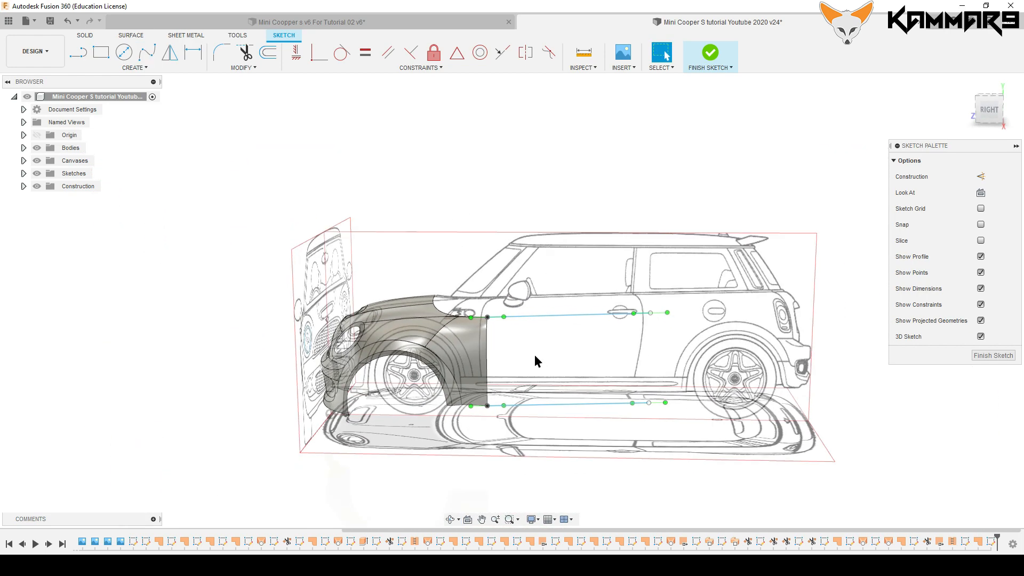
Step: In Top view, move the lower rail's rear end point 15.596 mm along Z
{"action": "scroll", "scroll_direction": "up", "scroll_amount": 3}
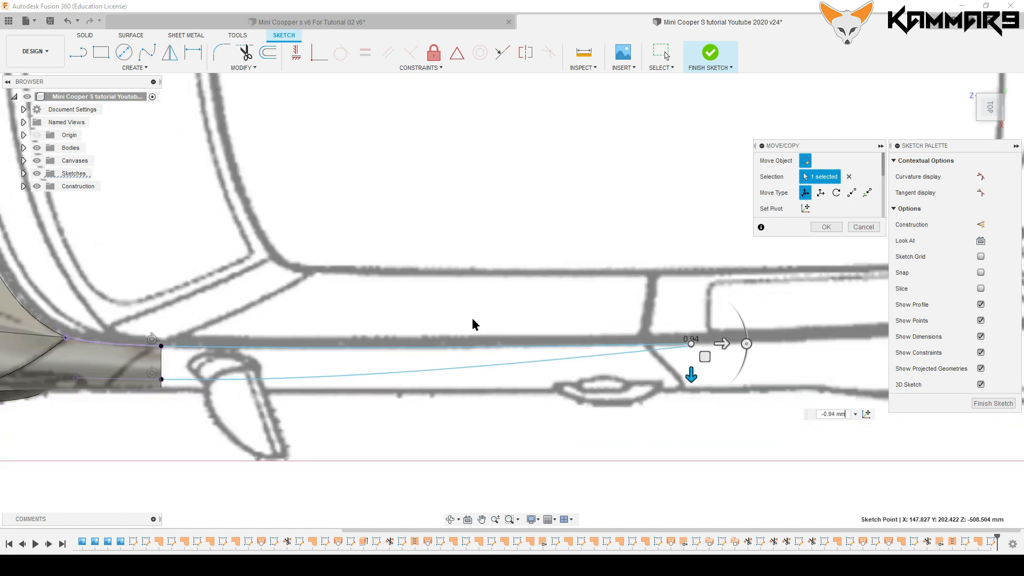
{"action": "left_click", "coordinate": [825, 226]}
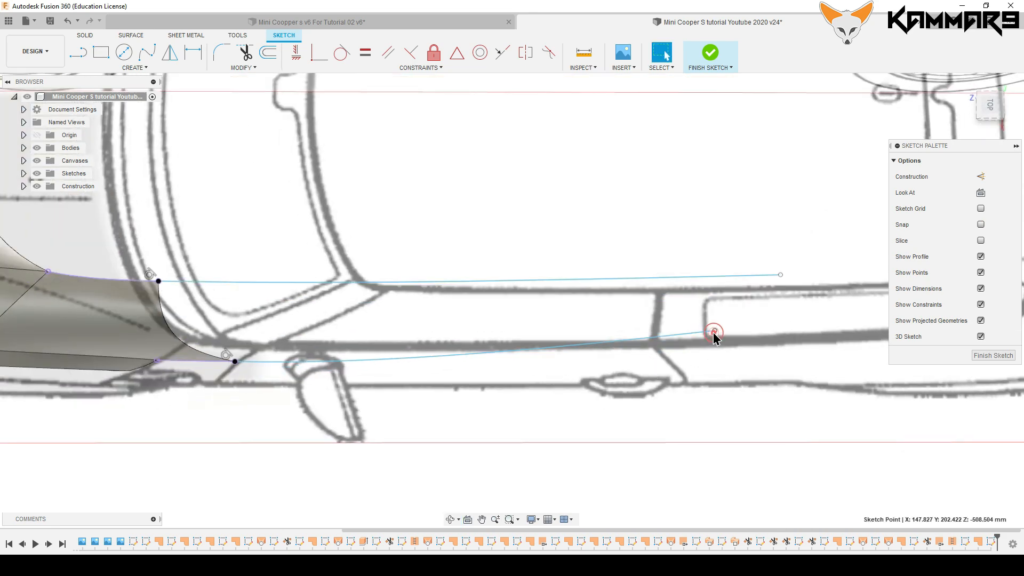
{"action": "left_click", "coordinate": [714, 329]}
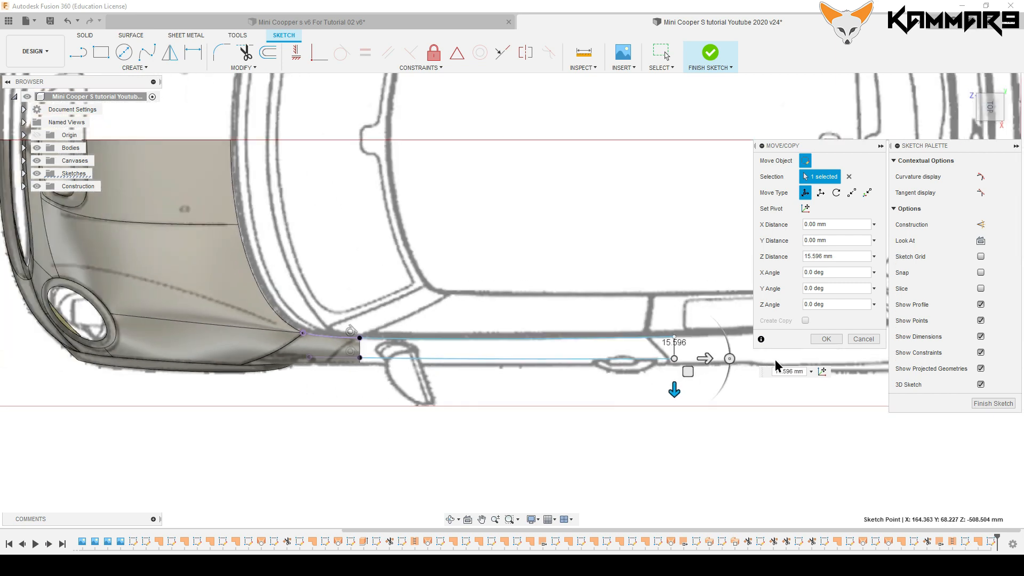
{"action": "left_click", "coordinate": [825, 338]}
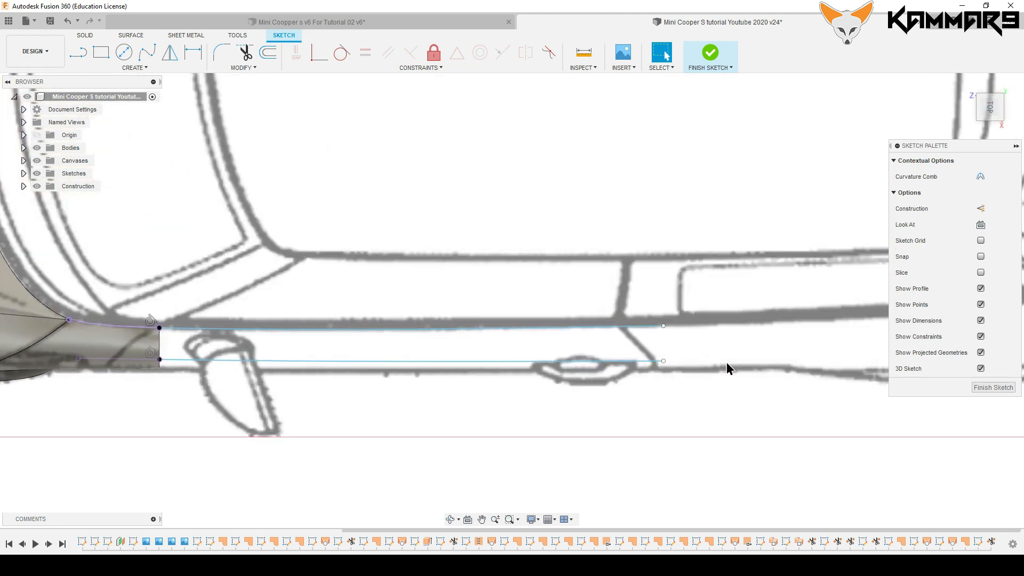
Step: Finish the rail sketch, reopen the fender-edge sketch, and move its lower point 4.093 mm
{"action": "left_click", "coordinate": [709, 53]}
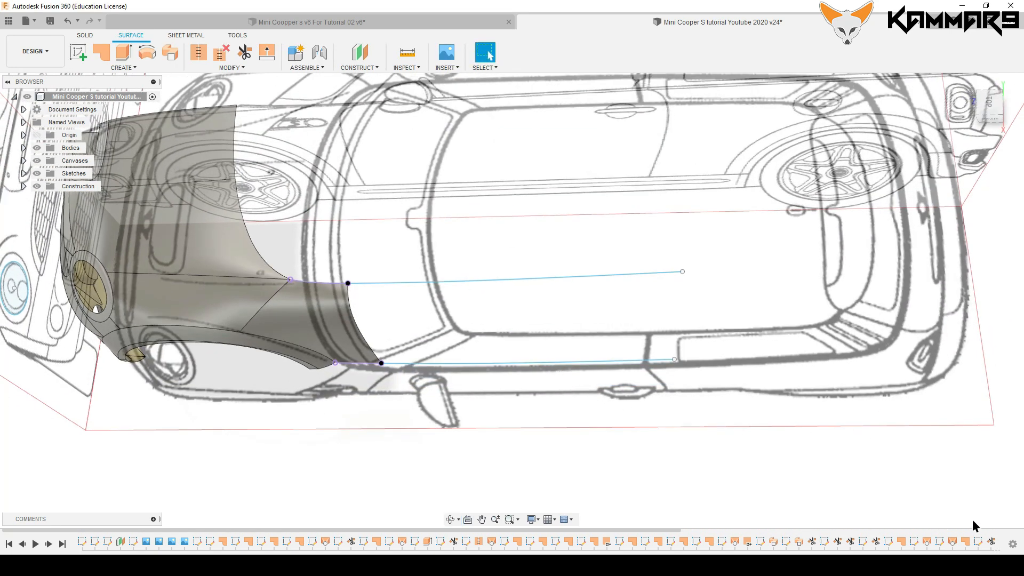
{"action": "left_click", "coordinate": [965, 541]}
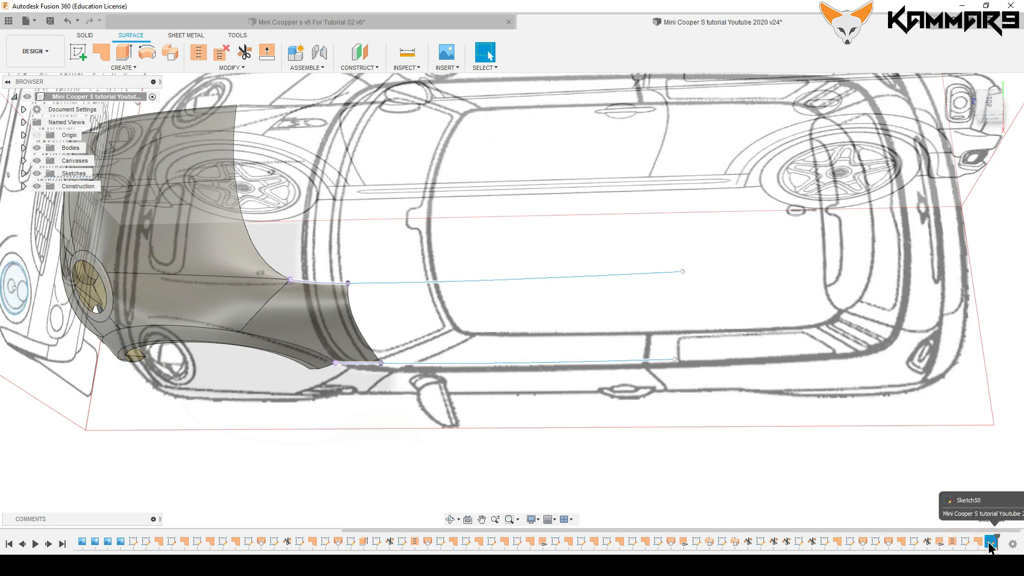
{"action": "left_click", "coordinate": [977, 542]}
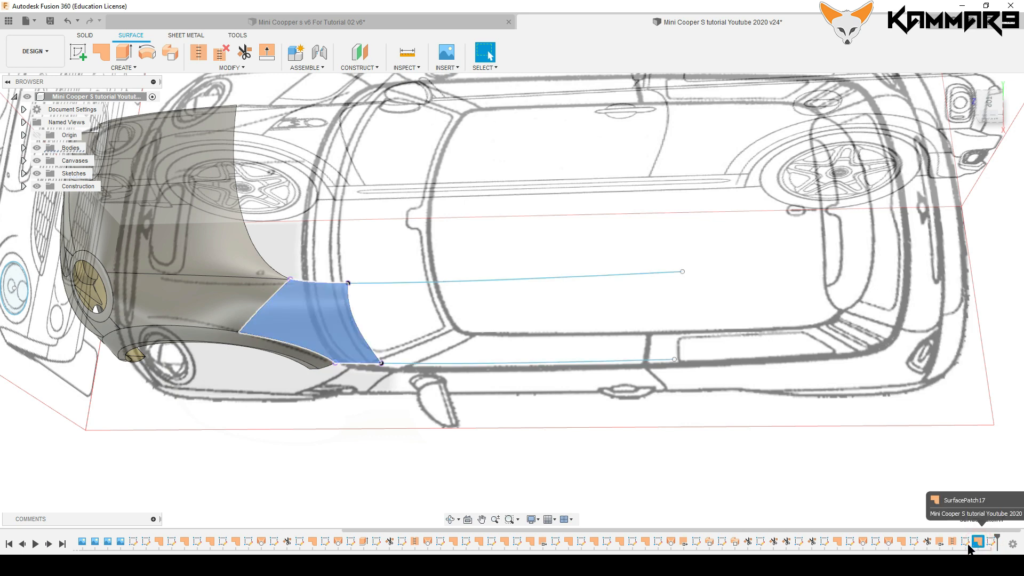
{"action": "right_click", "coordinate": [966, 542]}
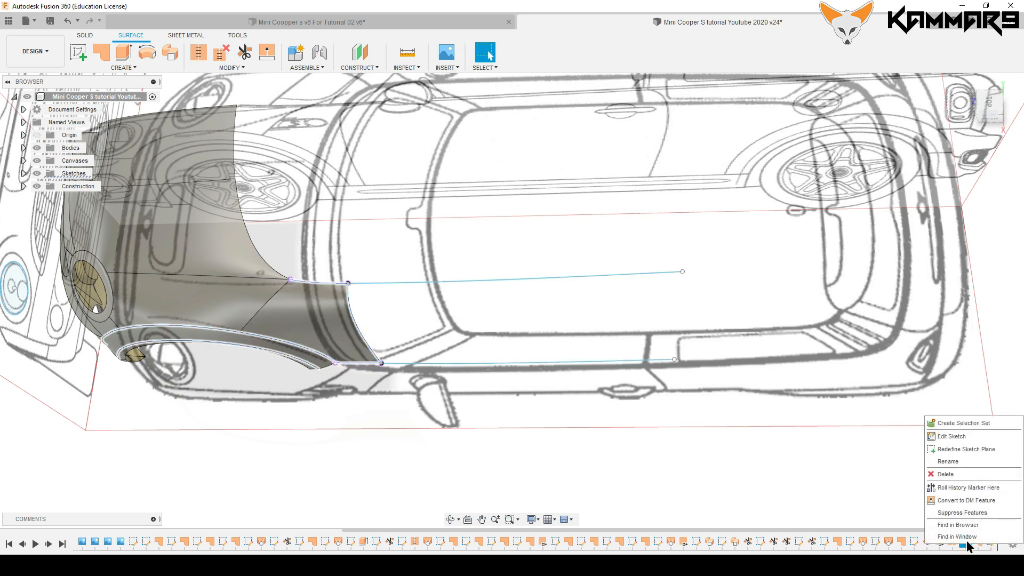
{"action": "left_click", "coordinate": [951, 436]}
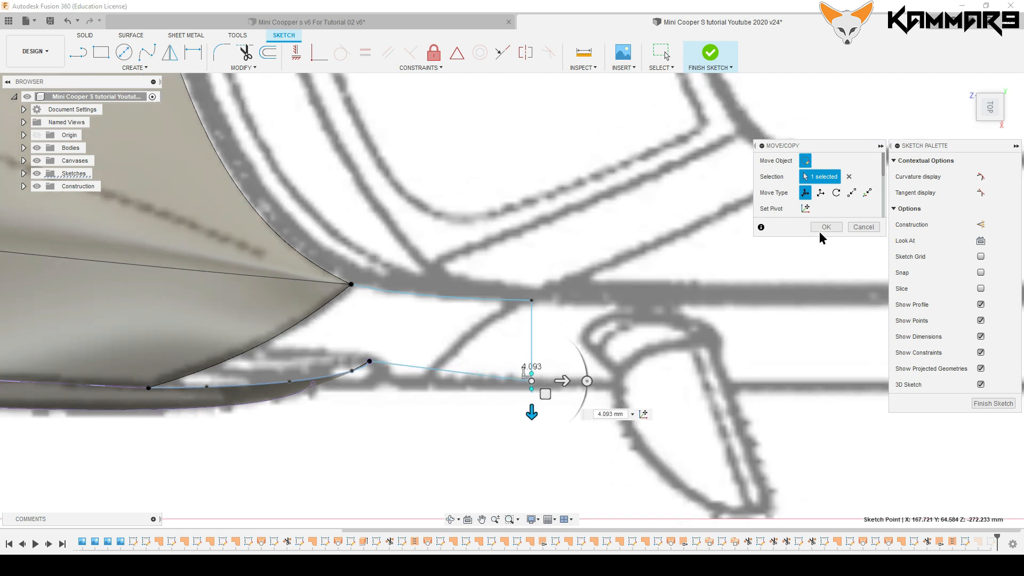
{"action": "left_click", "coordinate": [825, 227]}
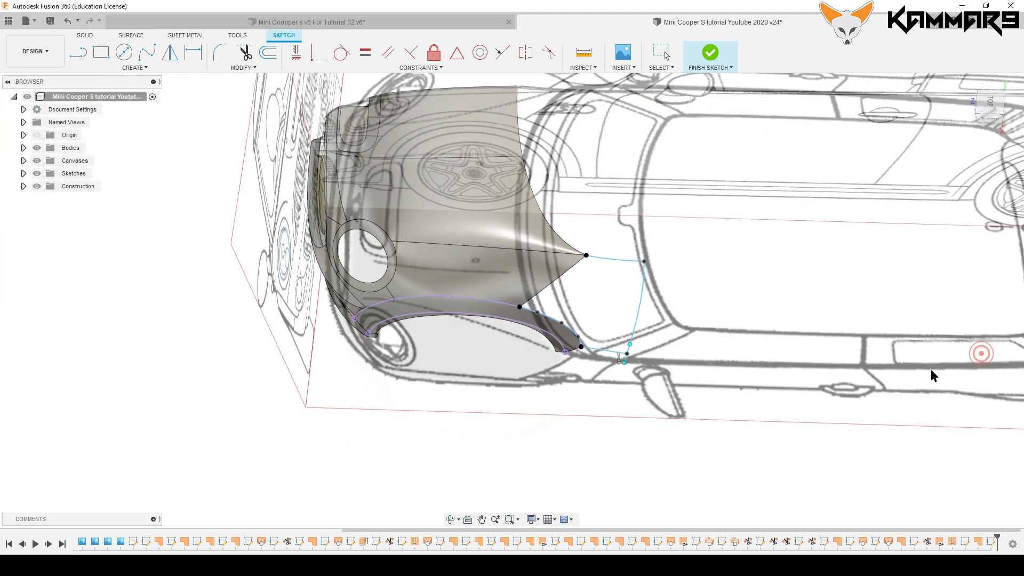
Step: Finish the edited boundary sketch and inspect the updated rear patch
{"action": "left_click", "coordinate": [709, 52]}
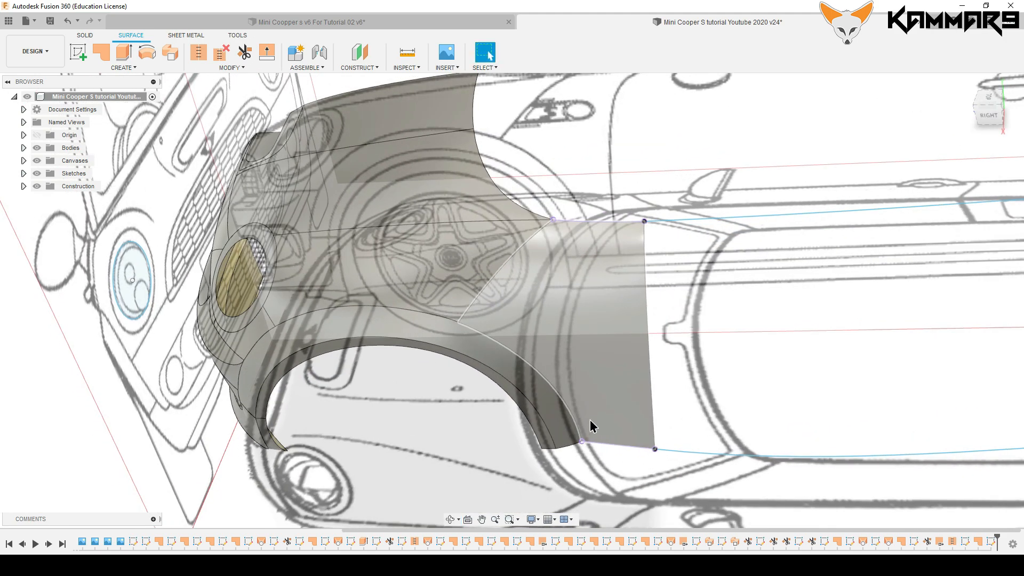
{"action": "left_click", "coordinate": [613, 444]}
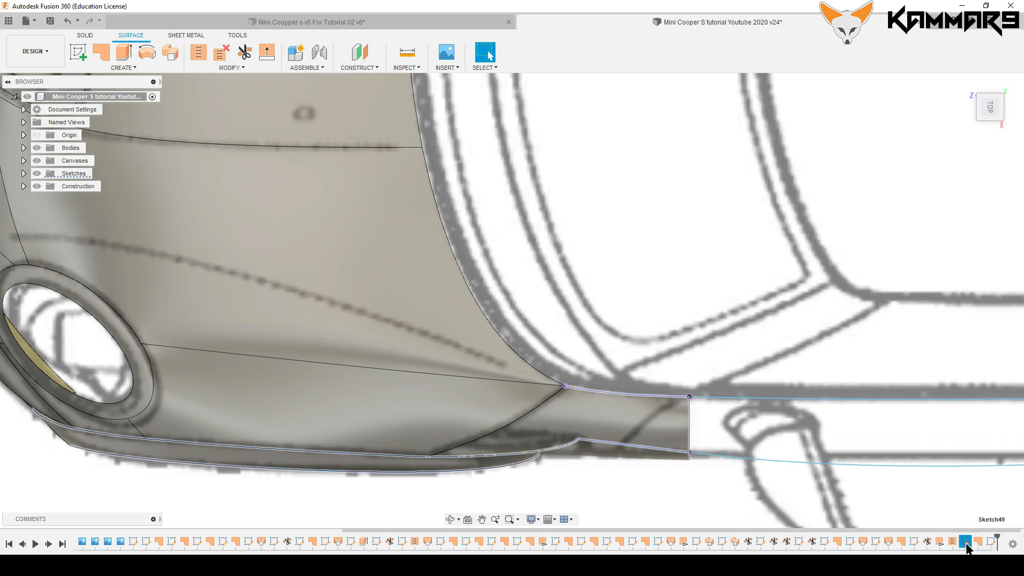
Step: Reopen Sketch49 from the timeline for editing
{"action": "right_click", "coordinate": [965, 540]}
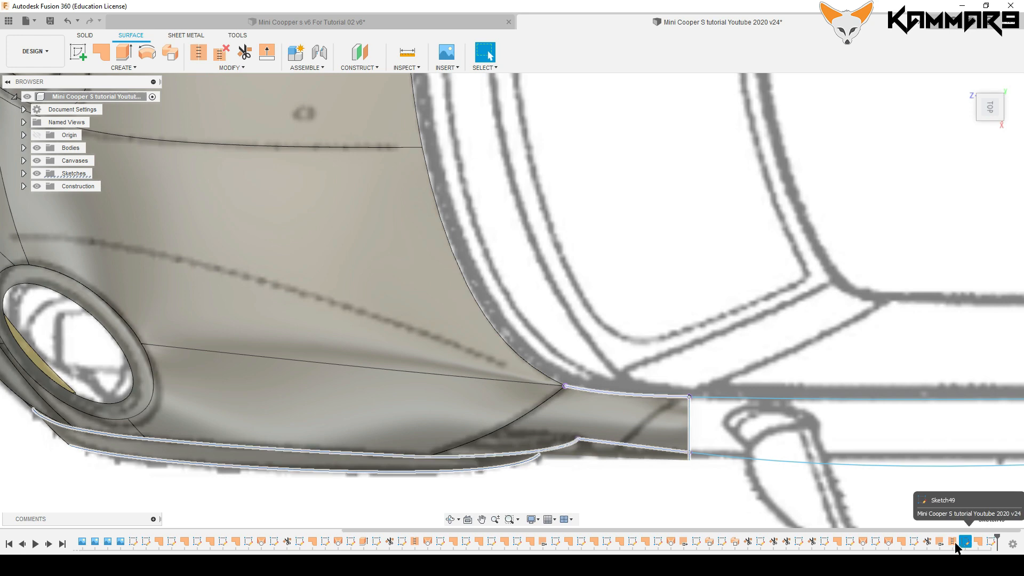
{"action": "left_click", "coordinate": [940, 542]}
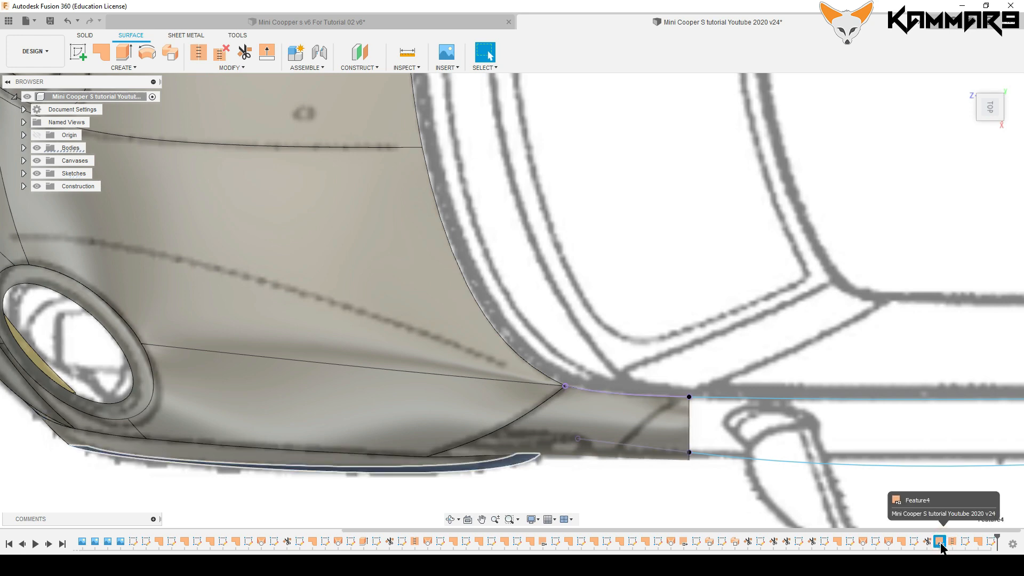
{"action": "left_click", "coordinate": [939, 540]}
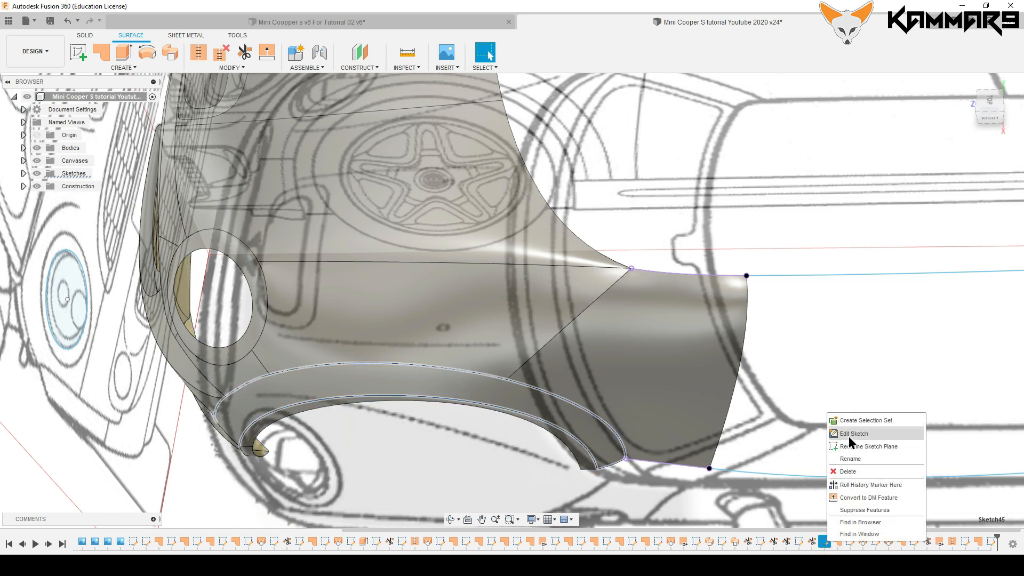
{"action": "left_click", "coordinate": [852, 433]}
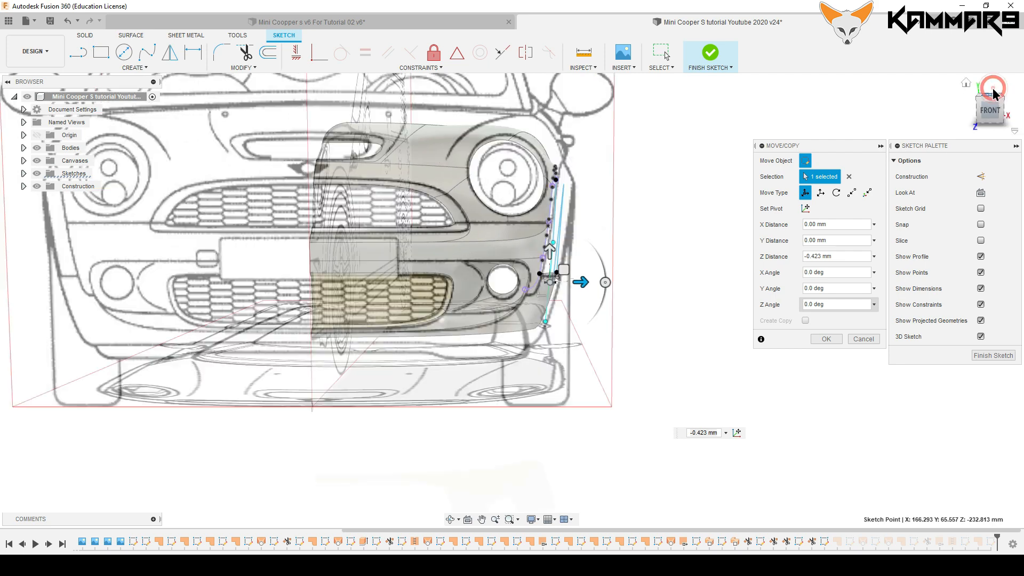
Step: Nudge the top spline point -0.423 mm in Z from Top view and finish the sketch
{"action": "left_click", "coordinate": [989, 107]}
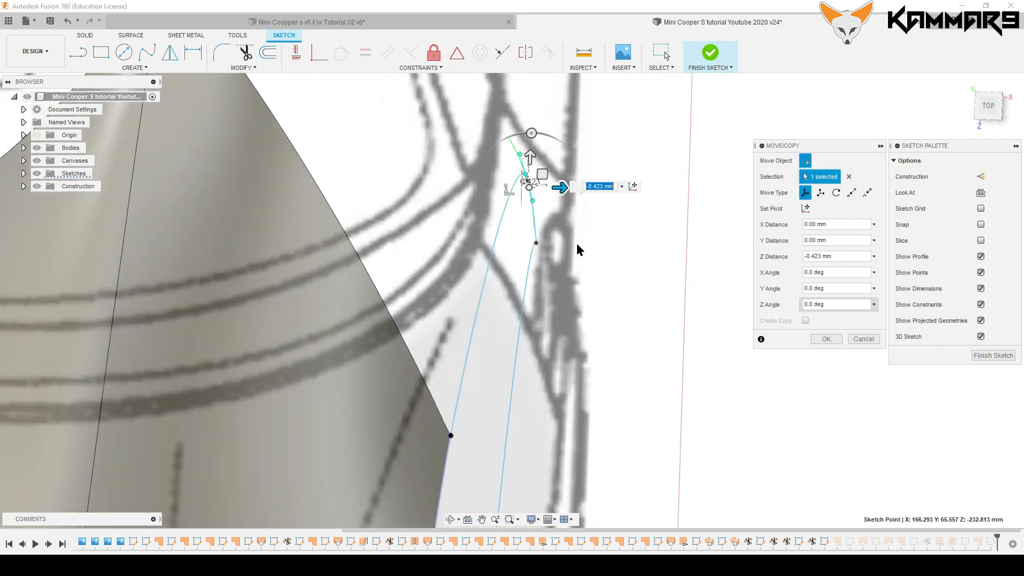
{"action": "left_click", "coordinate": [826, 338]}
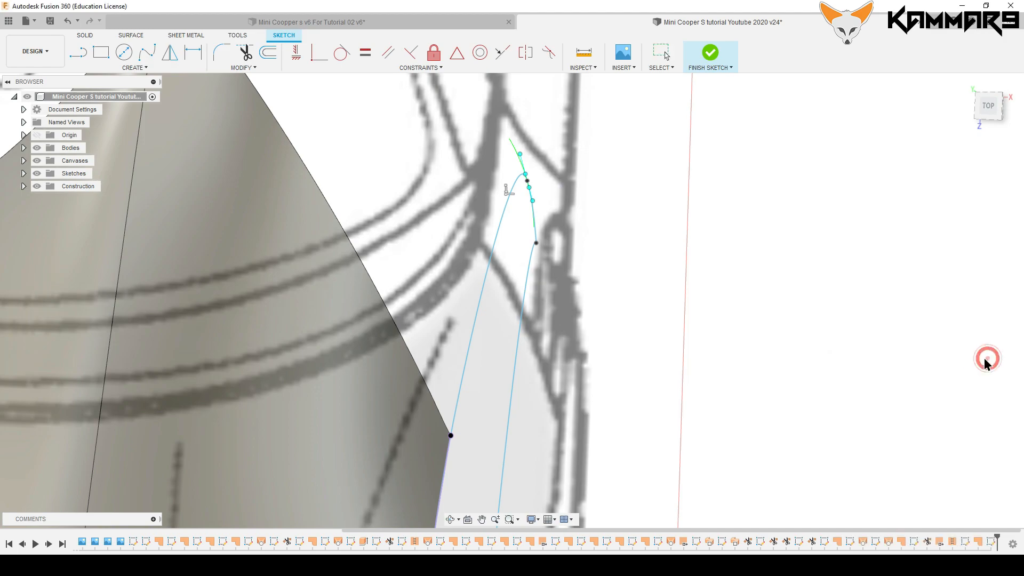
{"action": "left_click", "coordinate": [710, 53]}
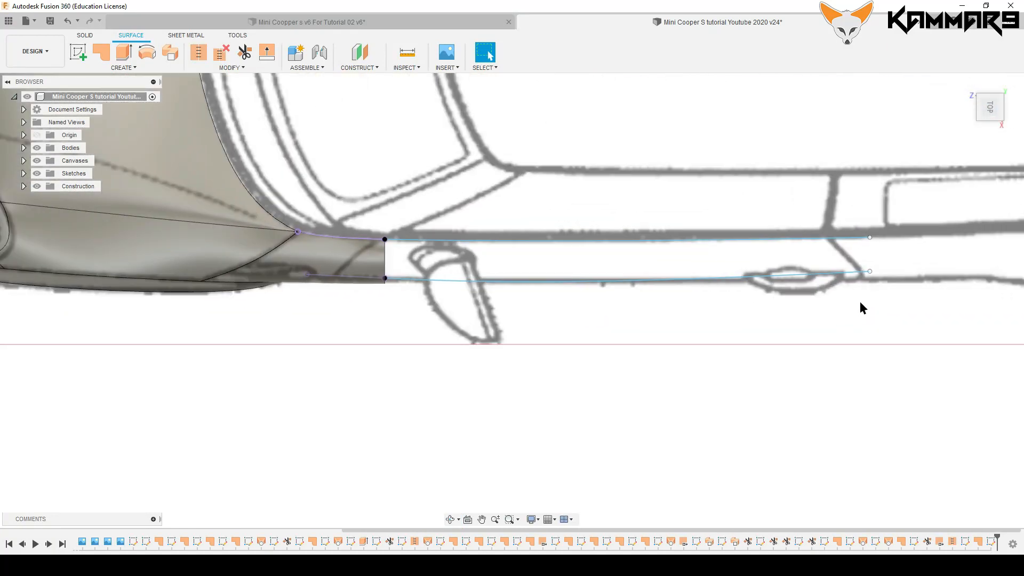
Step: Reopen the rail sketch and move the lower rail's rear end point 3.46 mm
{"action": "left_click", "coordinate": [991, 542]}
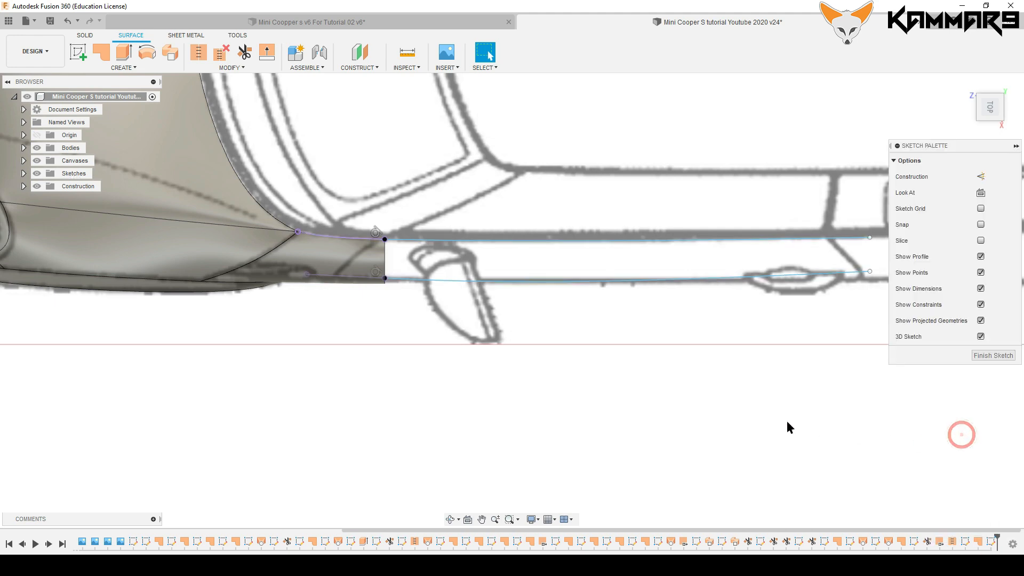
{"action": "left_click", "coordinate": [814, 302]}
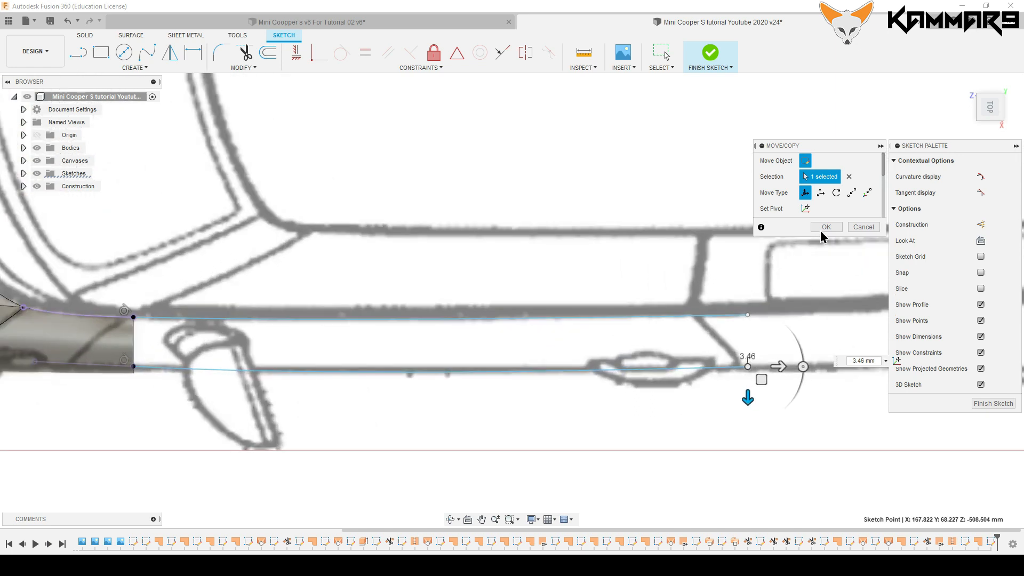
{"action": "left_click", "coordinate": [825, 226]}
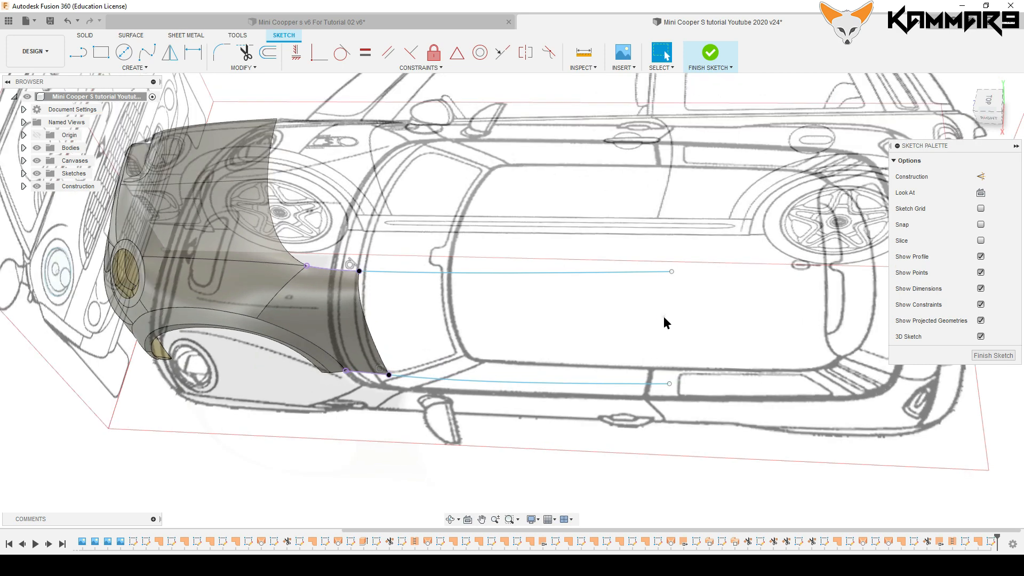
Step: Draw a spline between the rail rear ends and bend it with a tangent handle to follow the side profile
{"action": "left_click", "coordinate": [147, 52]}
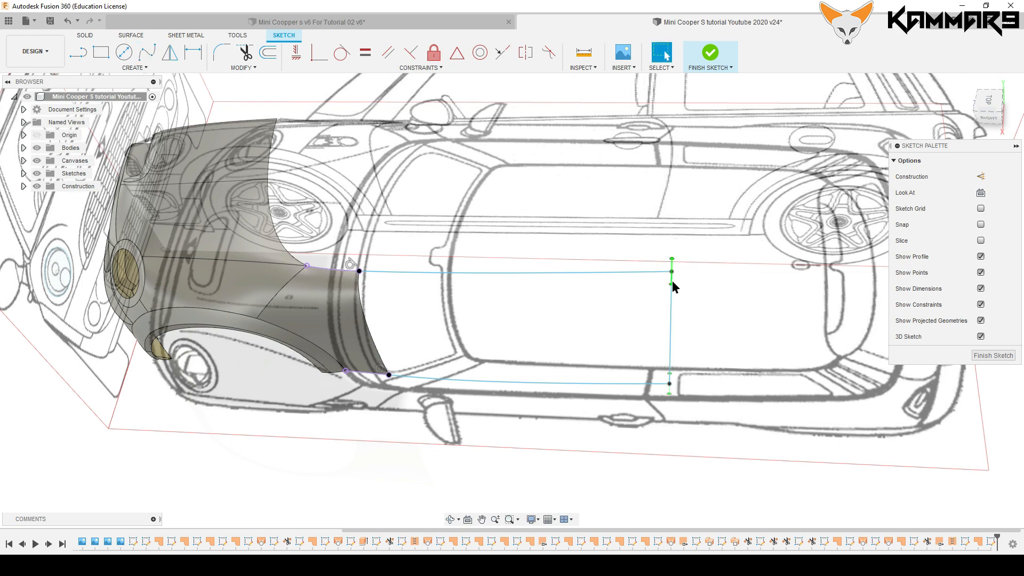
{"action": "left_click", "coordinate": [988, 116]}
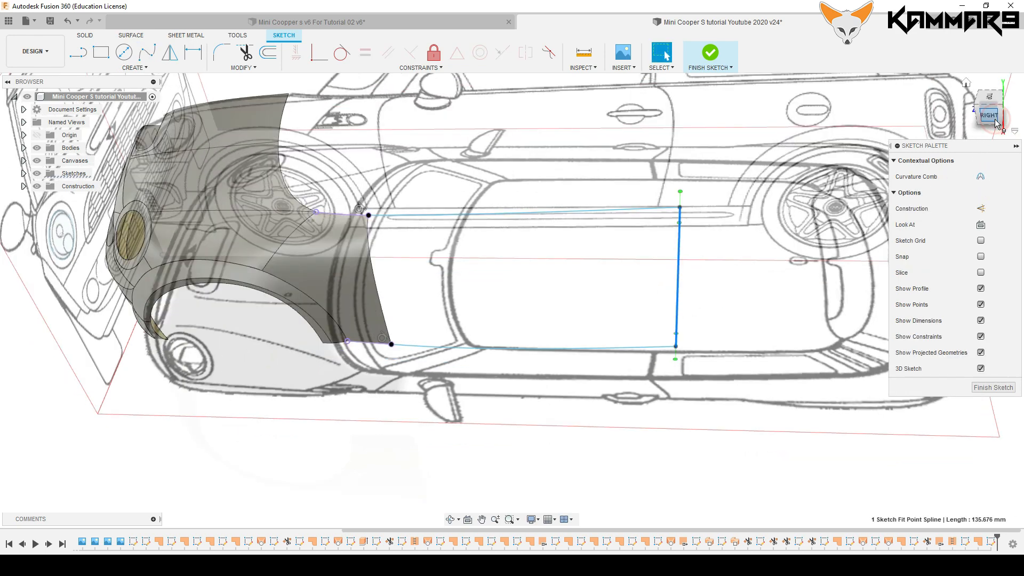
{"action": "left_click", "coordinate": [988, 116]}
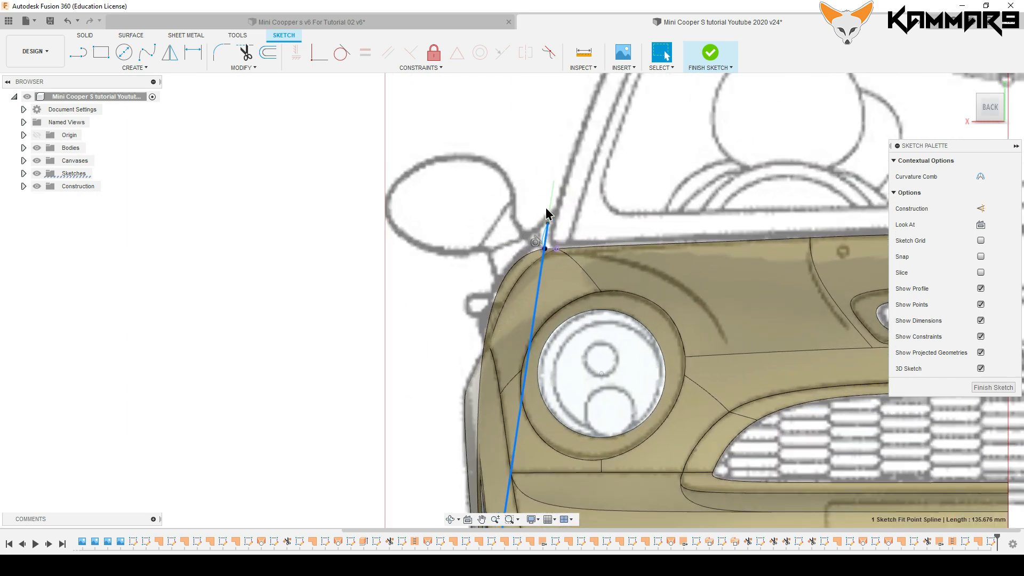
{"action": "right_click", "coordinate": [547, 247]}
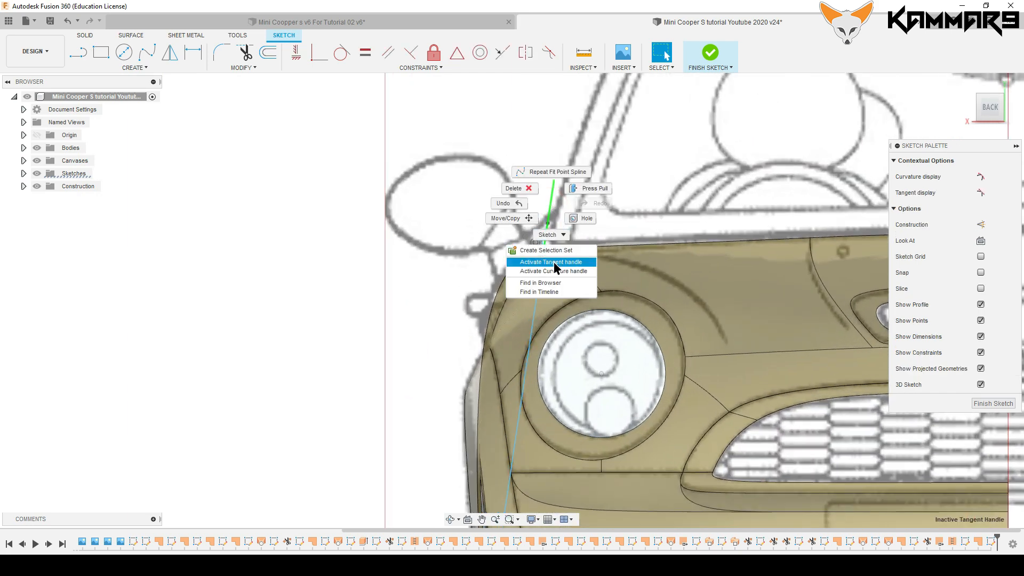
{"action": "left_click", "coordinate": [550, 262]}
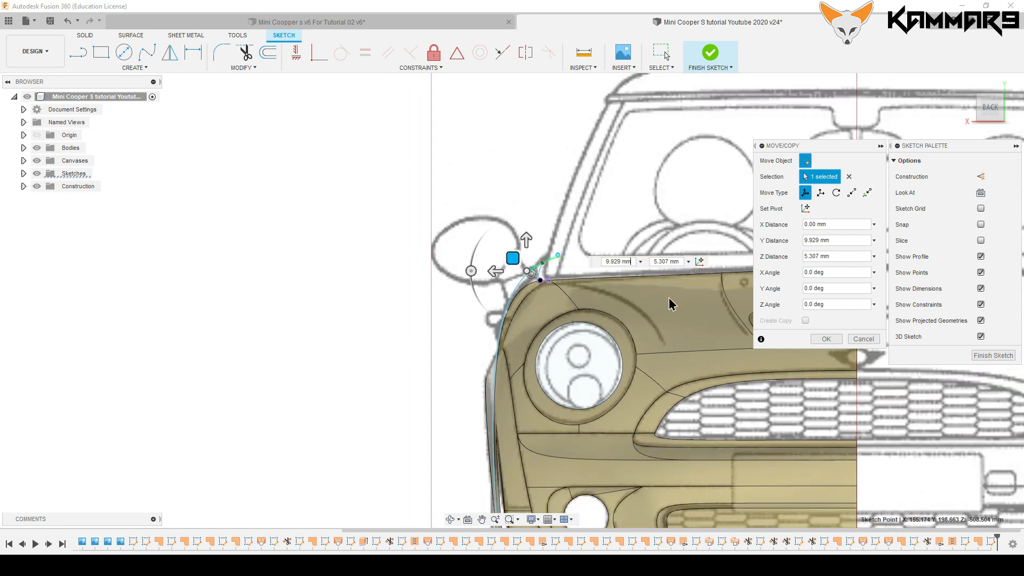
{"action": "left_click", "coordinate": [825, 338]}
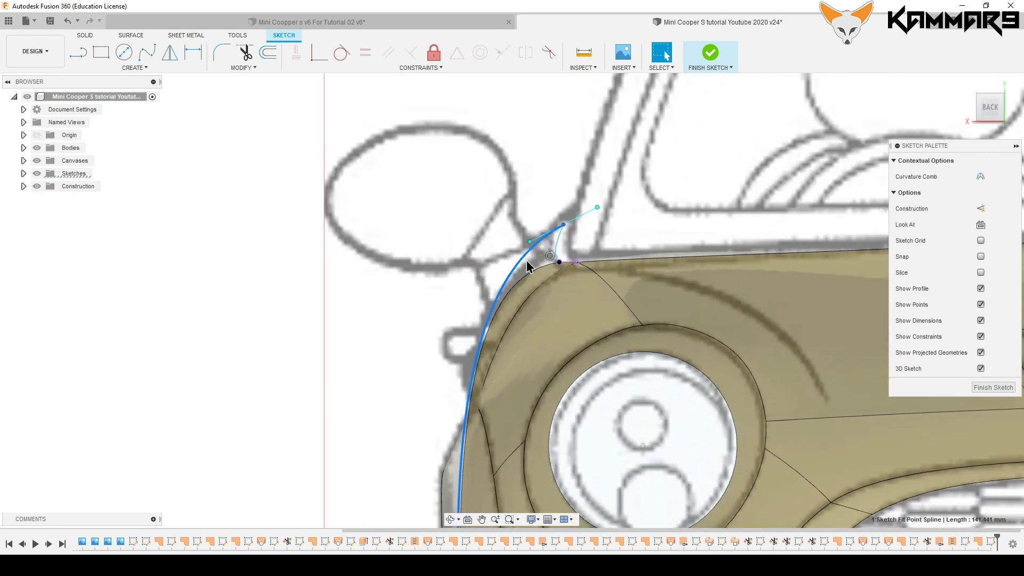
{"action": "scroll", "scroll_direction": "down", "scroll_amount": 3}
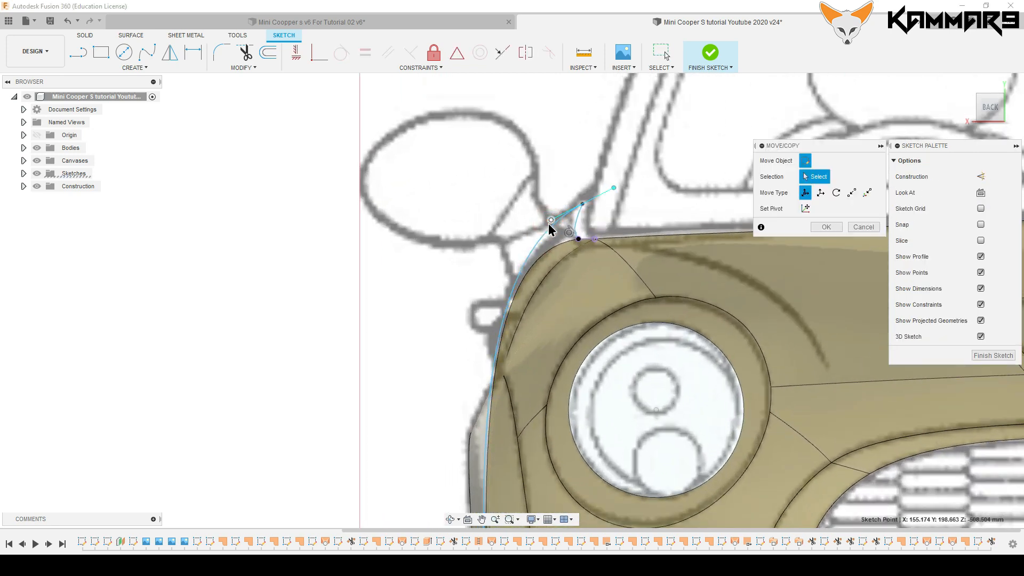
{"action": "left_click", "coordinate": [550, 220]}
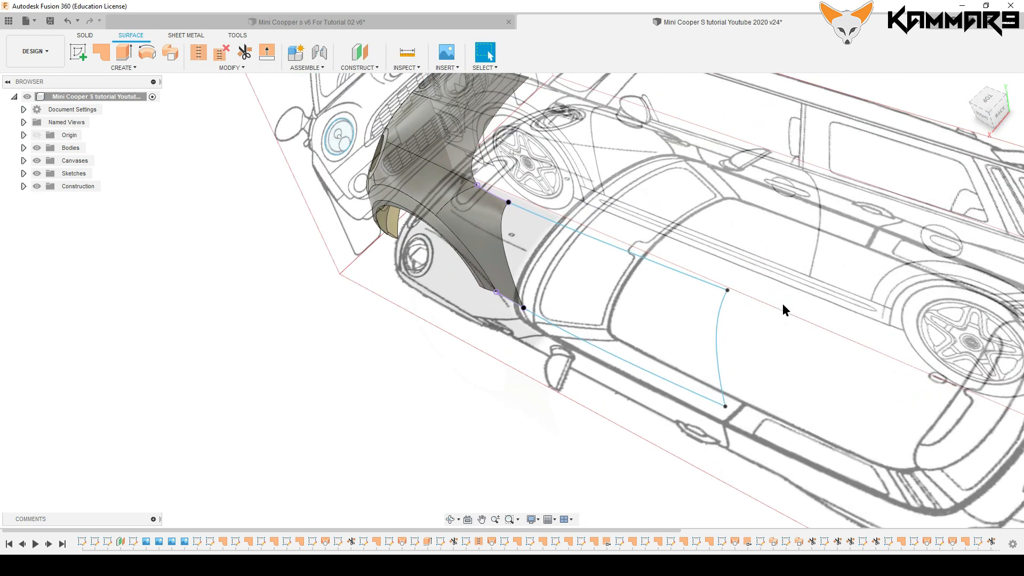
{"action": "mouse_move", "coordinate": [149, 76]}
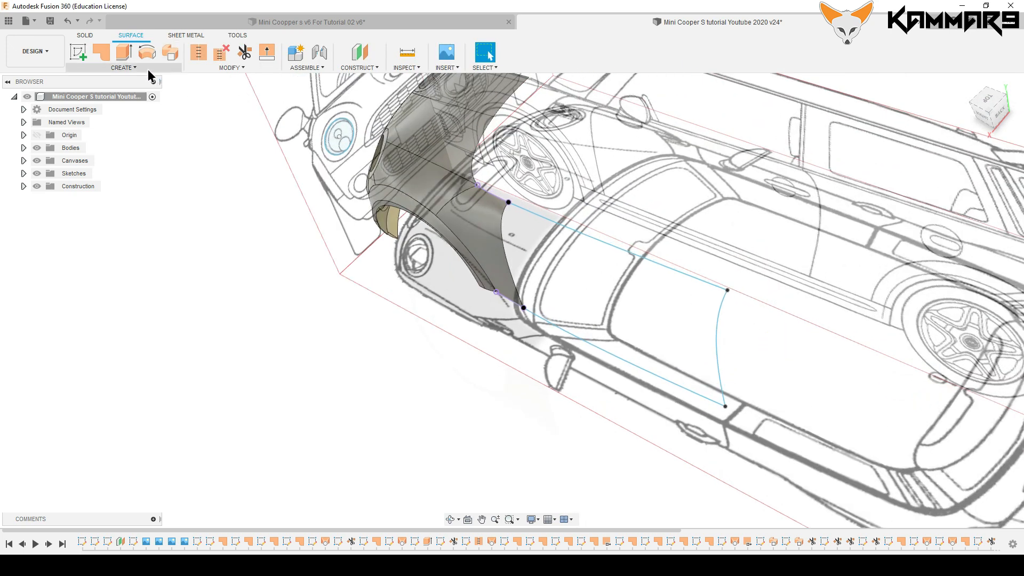
Step: Loft a surface from the fender's rear edge to the rear spline along both rail splines
{"action": "left_click", "coordinate": [121, 67]}
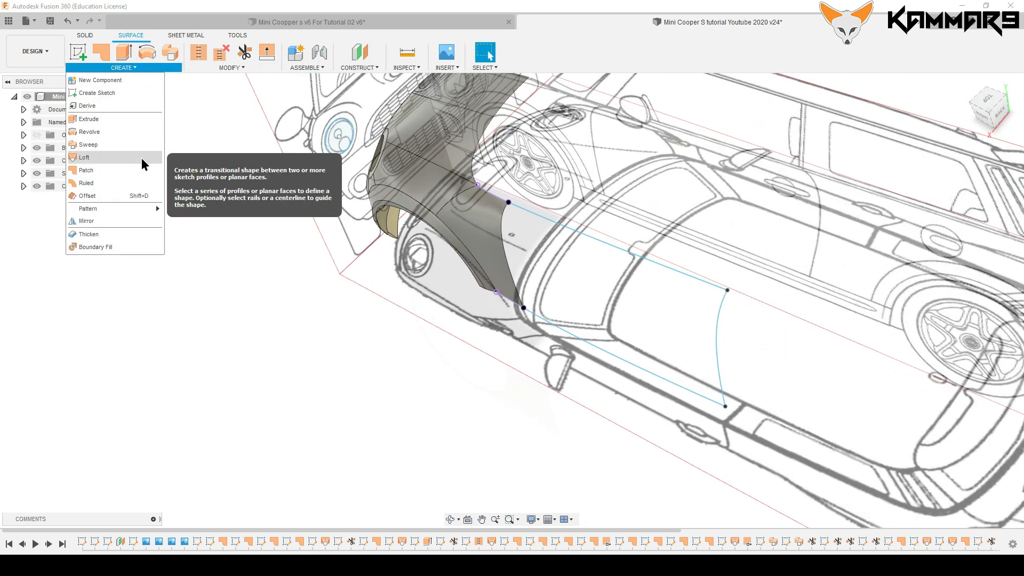
{"action": "left_click", "coordinate": [83, 157]}
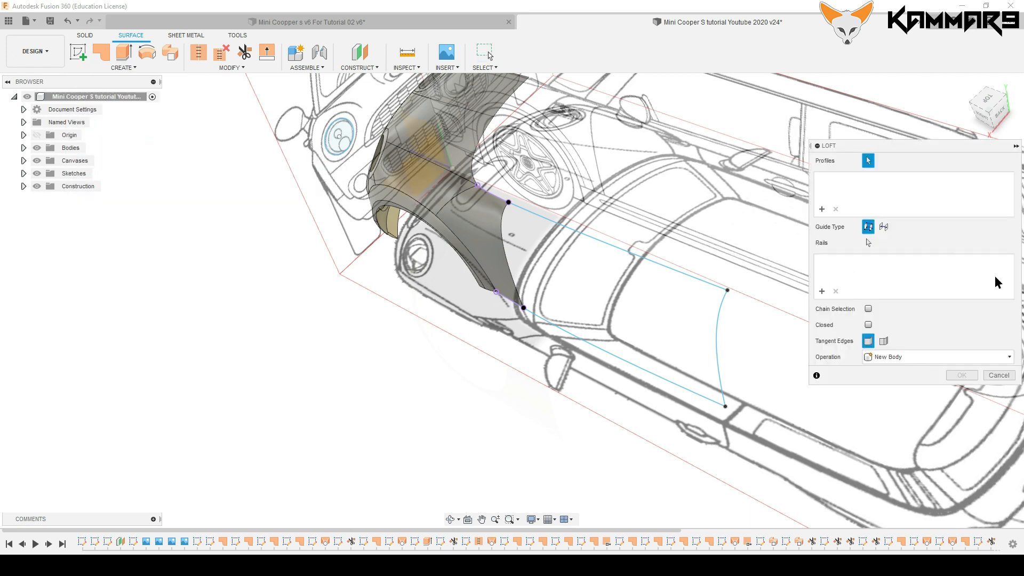
{"action": "left_click", "coordinate": [821, 209]}
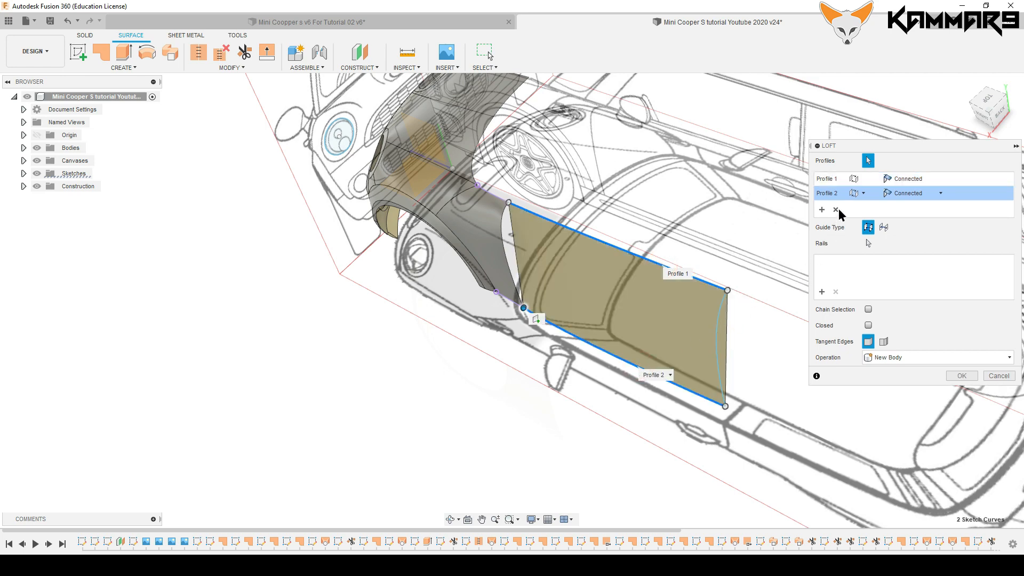
{"action": "left_click", "coordinate": [835, 209]}
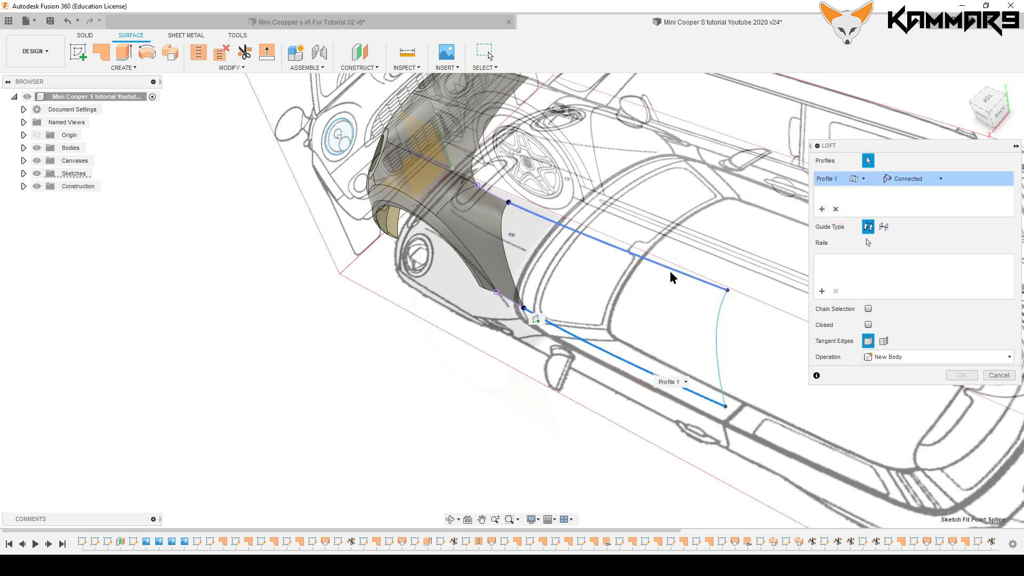
{"action": "left_click", "coordinate": [723, 290]}
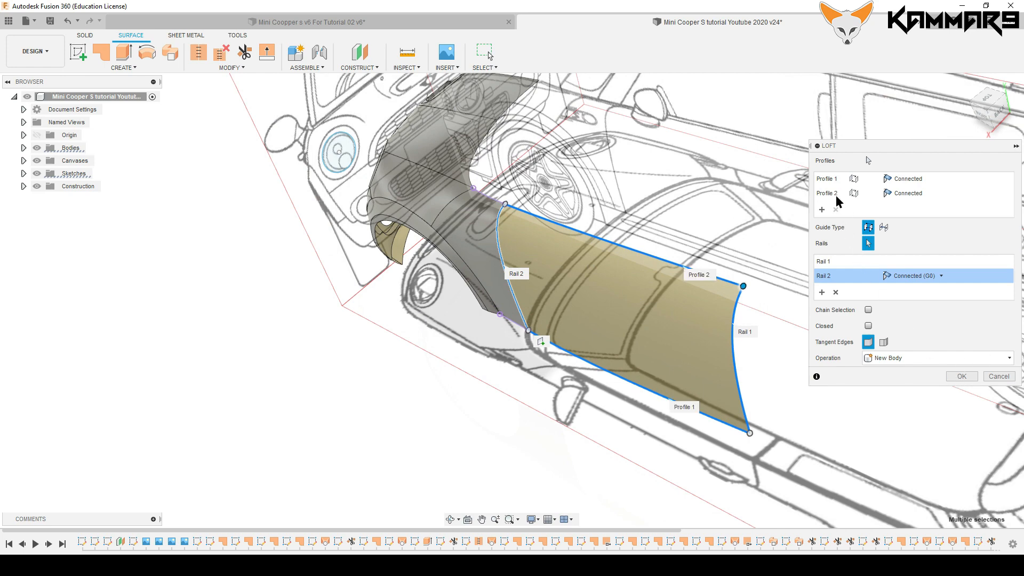
{"action": "left_click", "coordinate": [826, 192]}
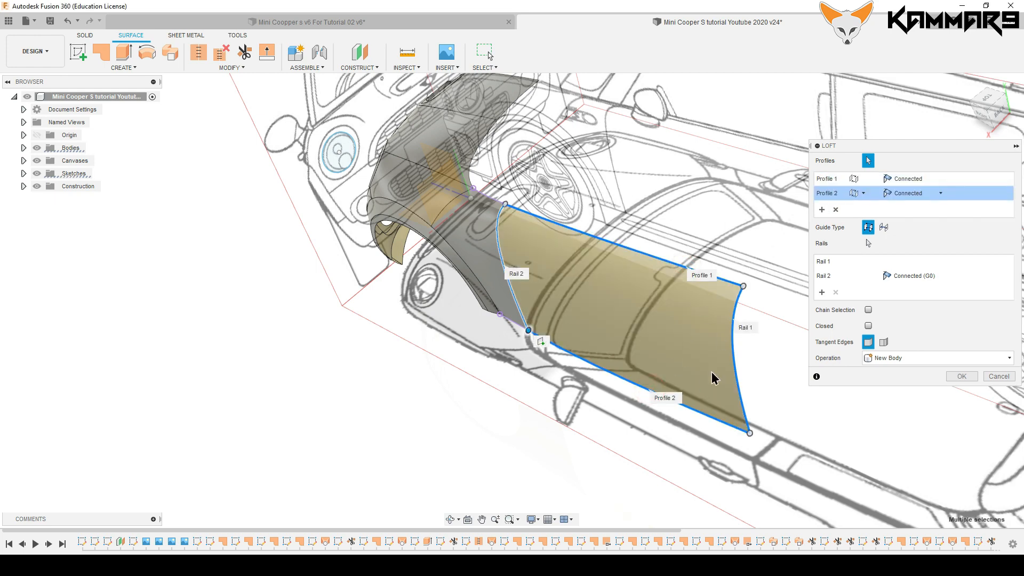
{"action": "left_click", "coordinate": [960, 376]}
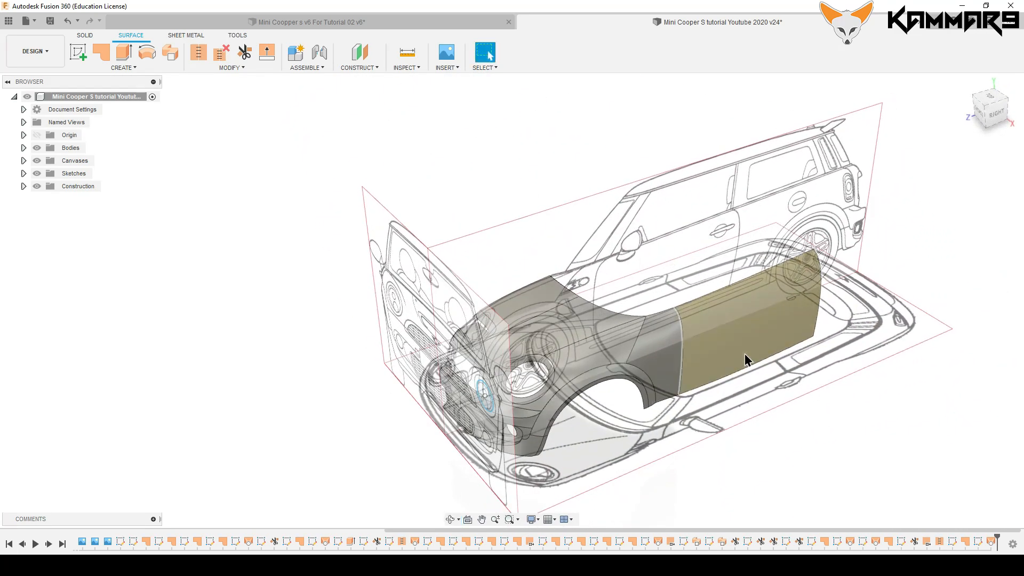
{"action": "scroll", "scroll_direction": "up", "scroll_amount": 3}
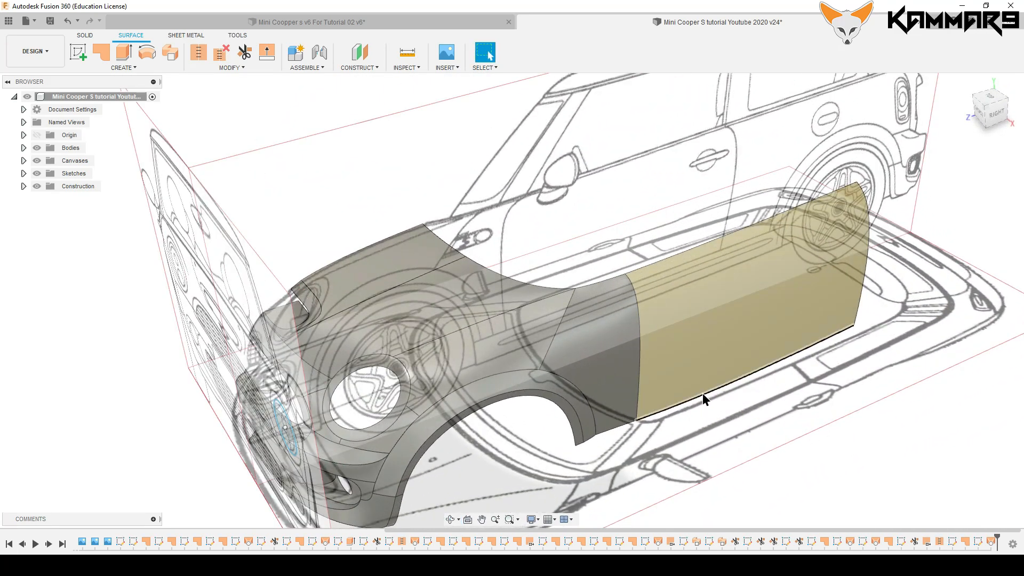